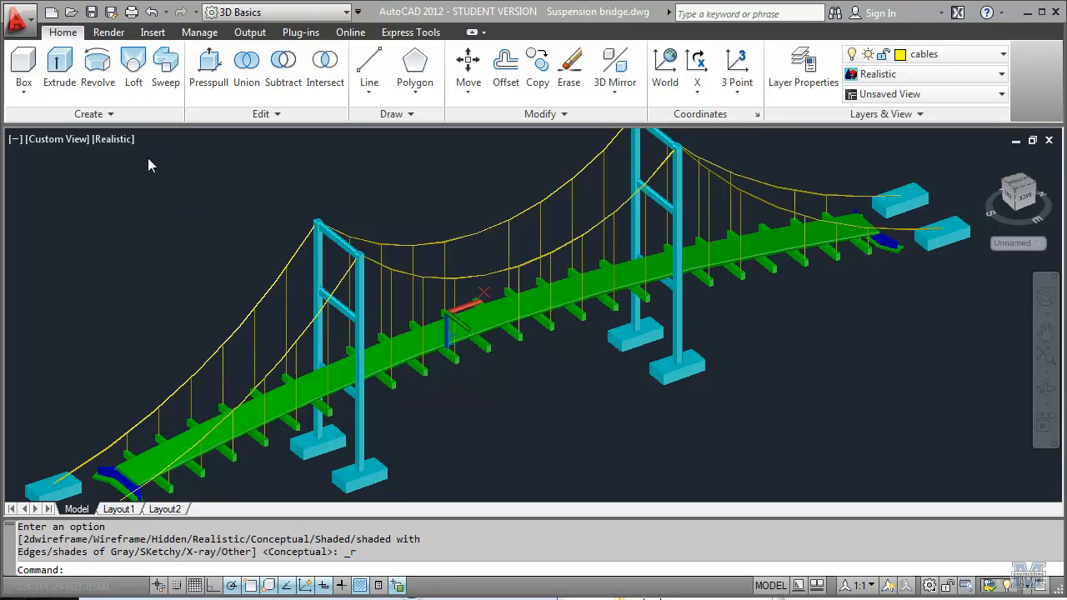
mouse_move(108, 32)
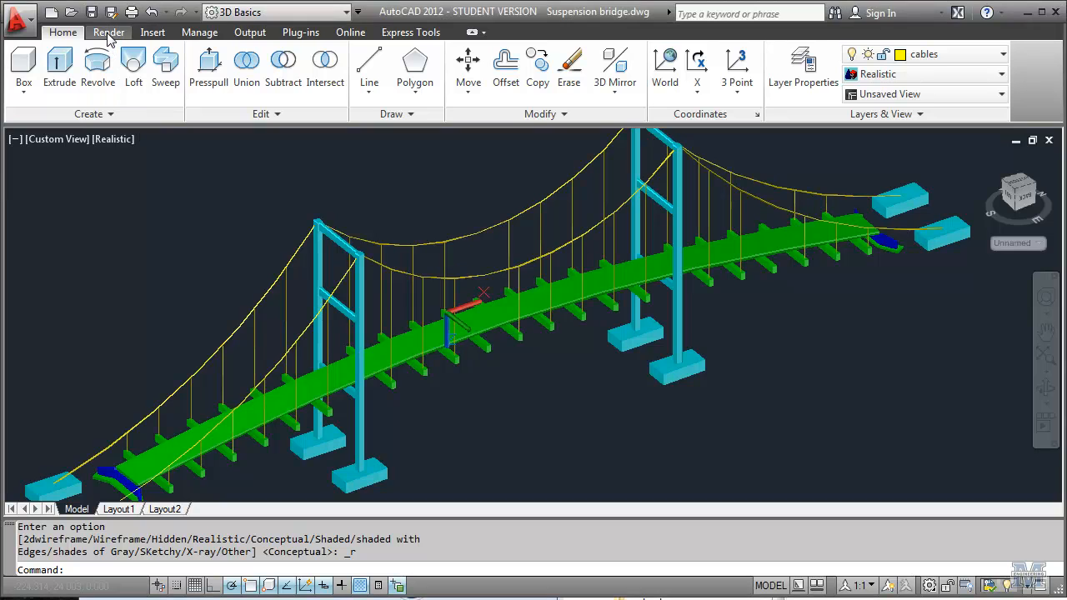
Step: Switch the ribbon to the Render tab to show lighting, materials and rendering tools
left_click(108, 31)
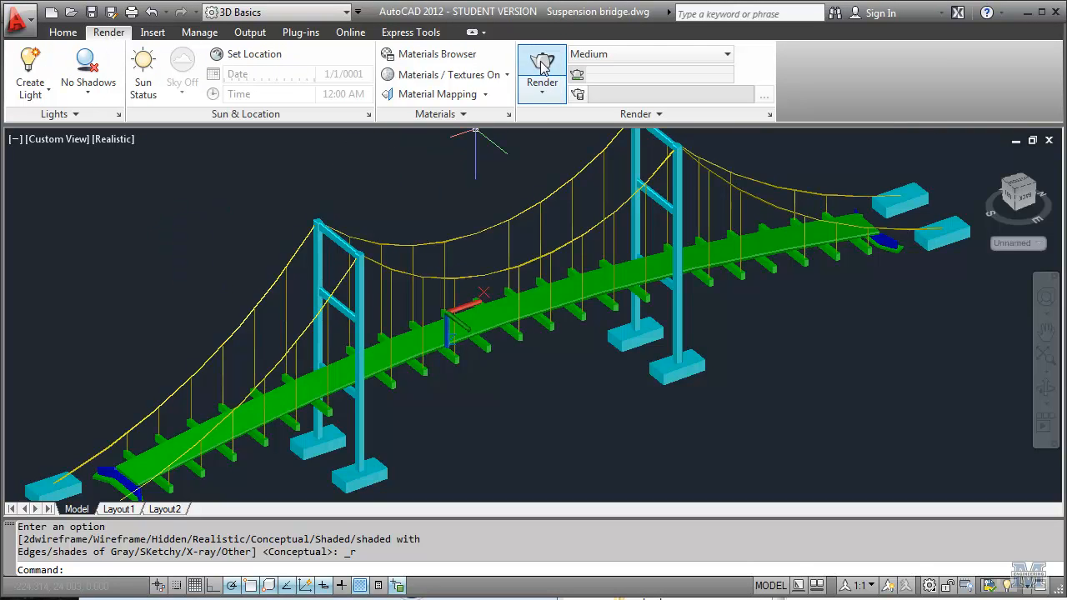
left_click(541, 70)
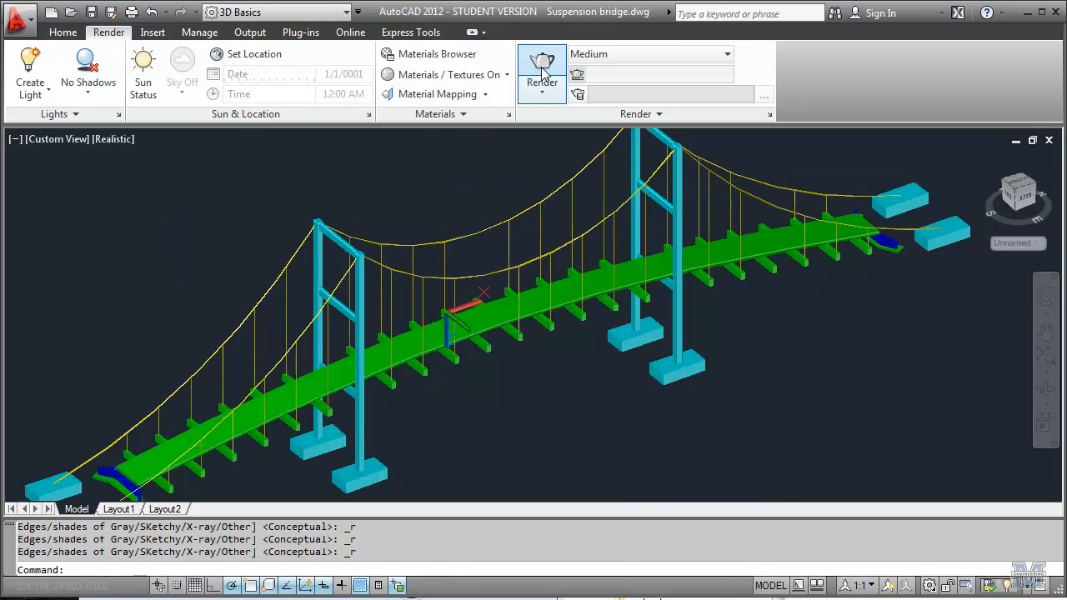
left_click(541, 70)
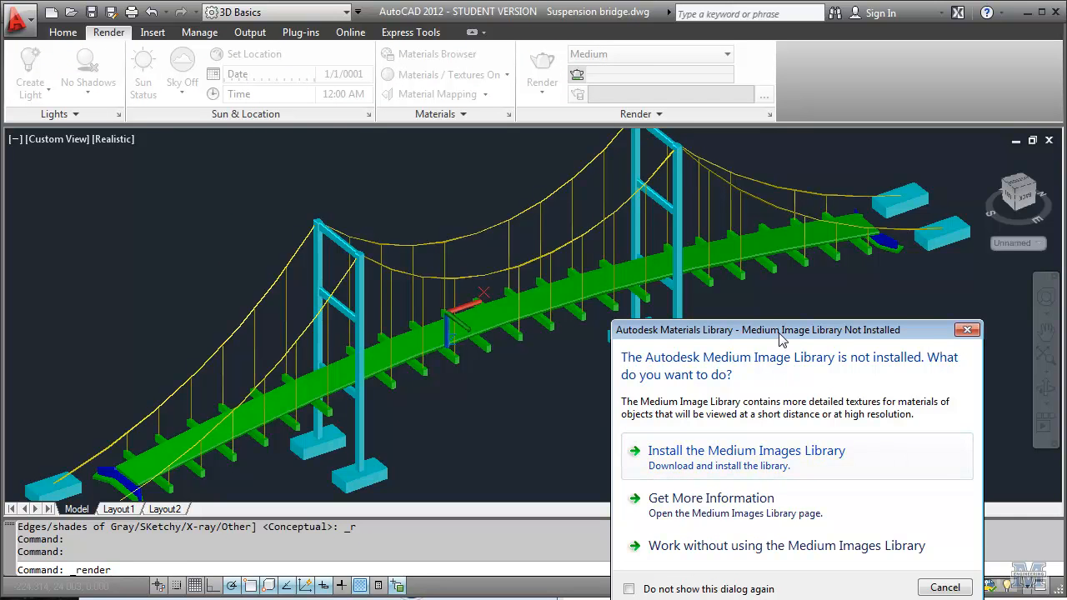
left_click_drag(757, 330, 681, 234)
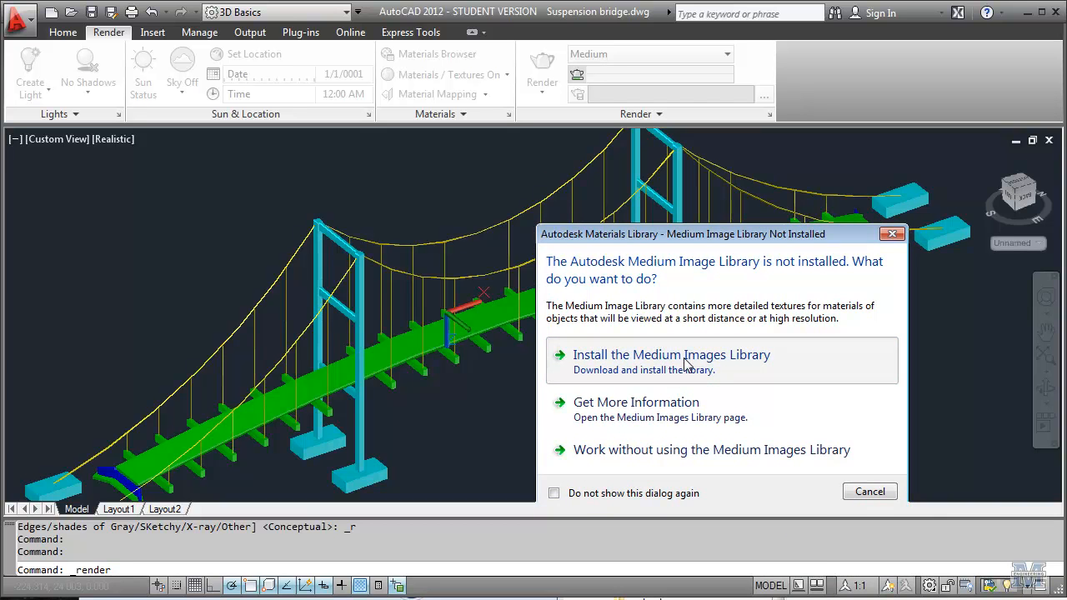
left_click(710, 450)
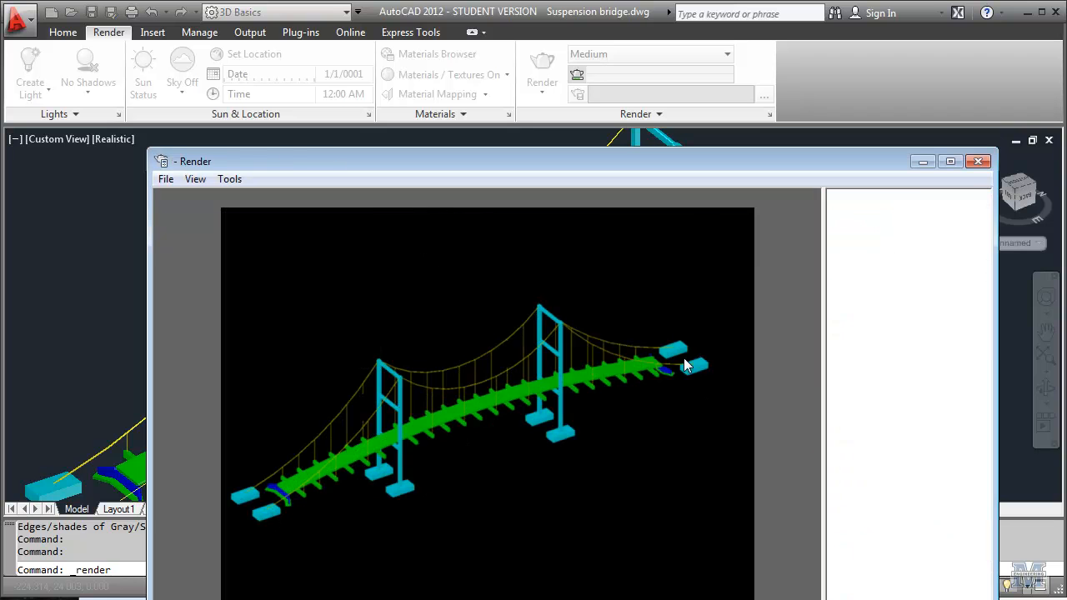
left_click(977, 160)
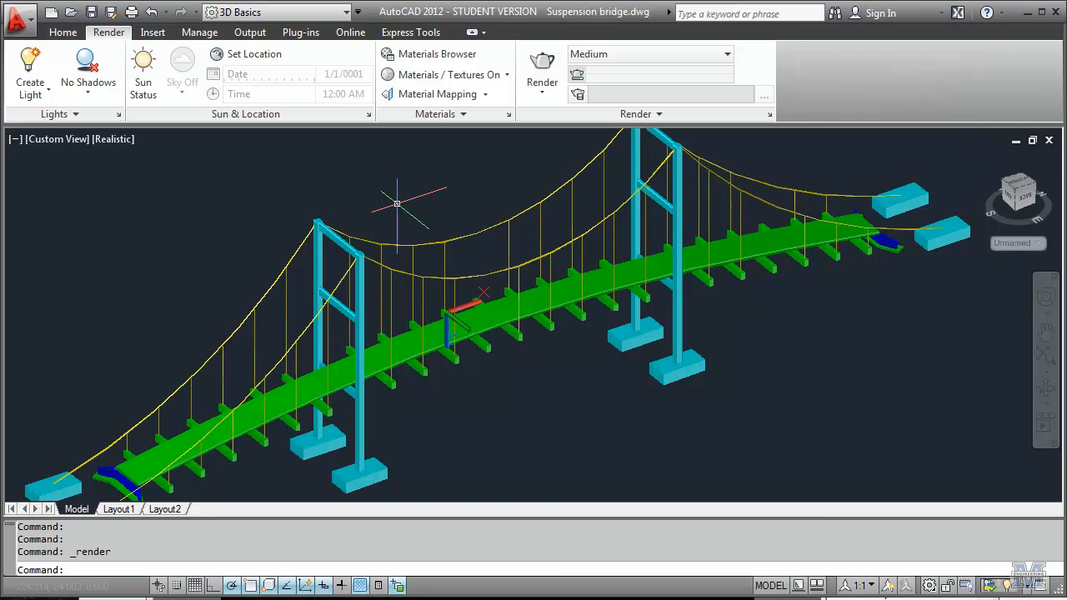
left_click(540, 67)
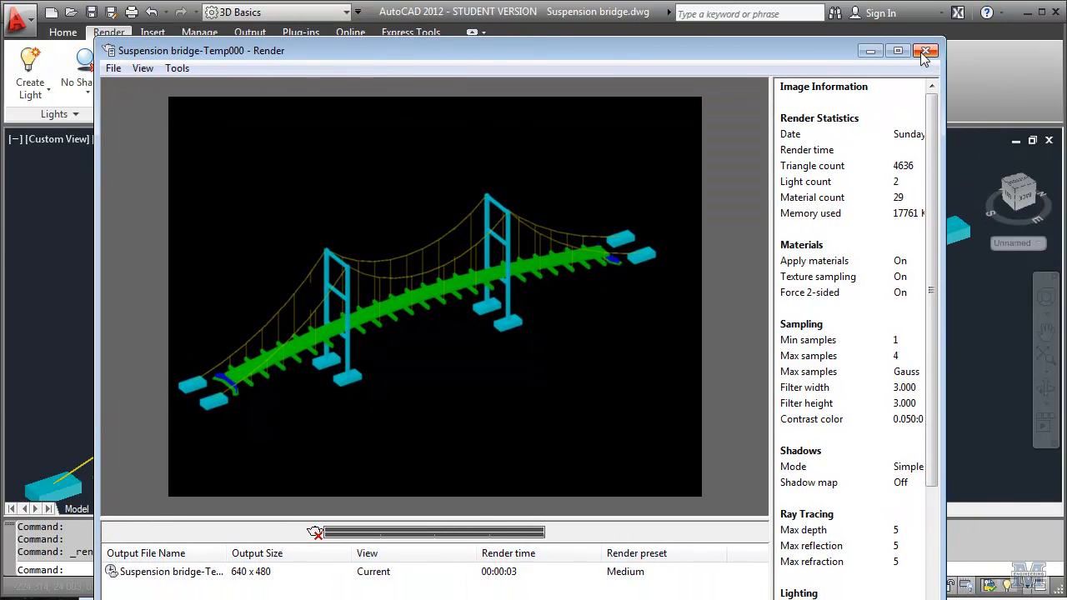
mouse_move(925, 52)
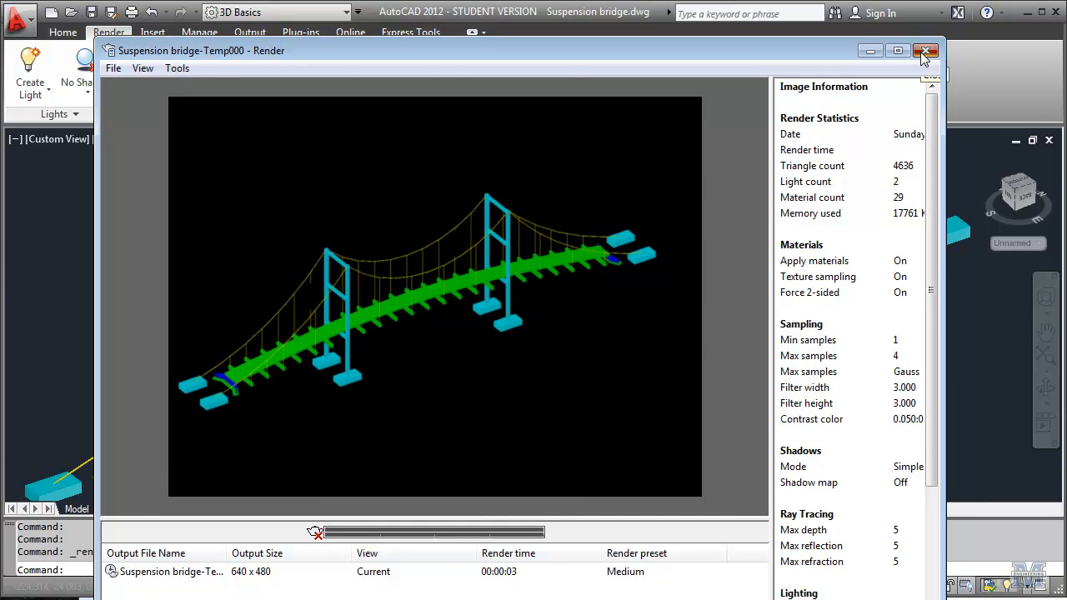
left_click(925, 50)
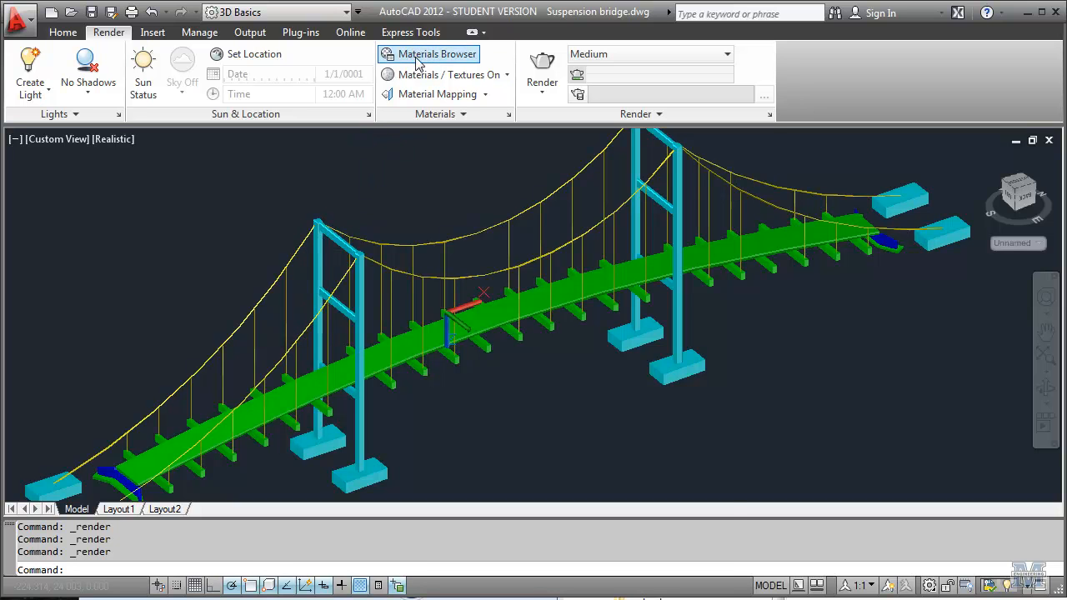
Step: Browse the Materials Browser to Autodesk Library > Concrete > Cast-In-Place and scroll its thumbnails
left_click(428, 54)
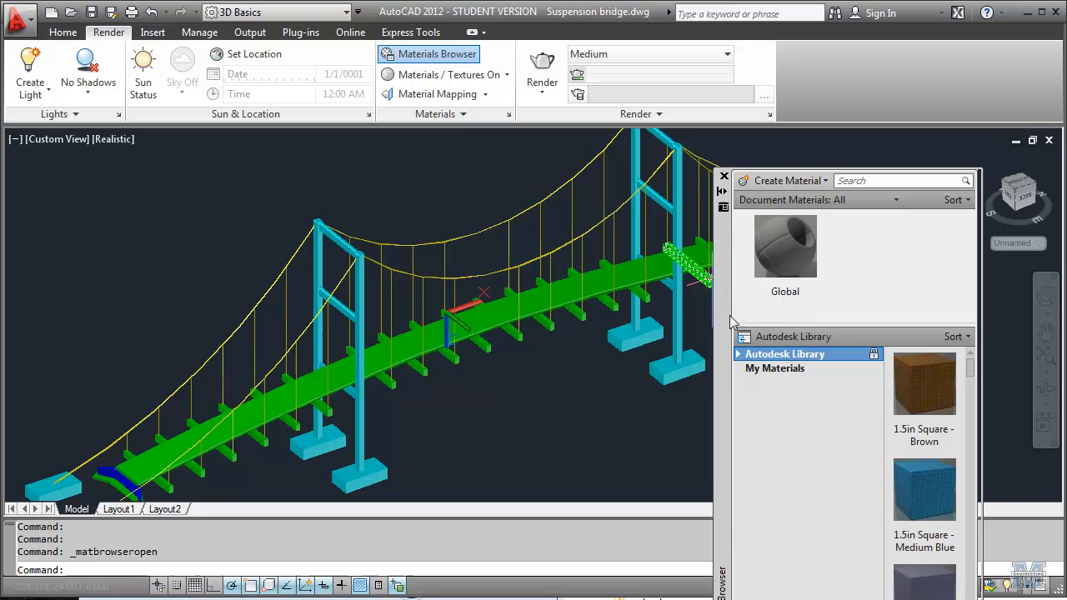
left_click_drag(850, 180, 851, 55)
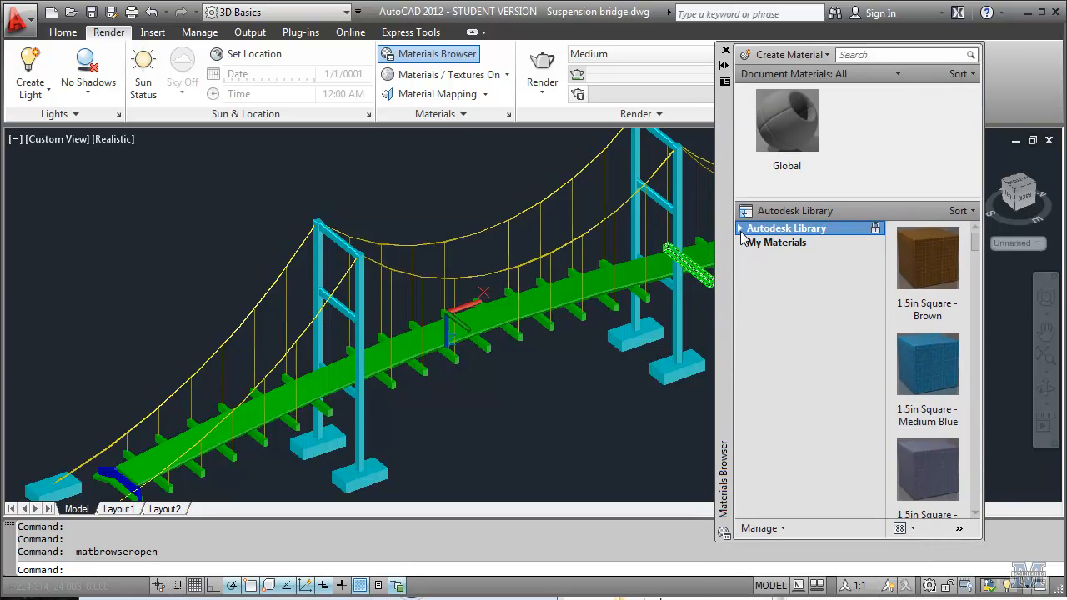
left_click(738, 227)
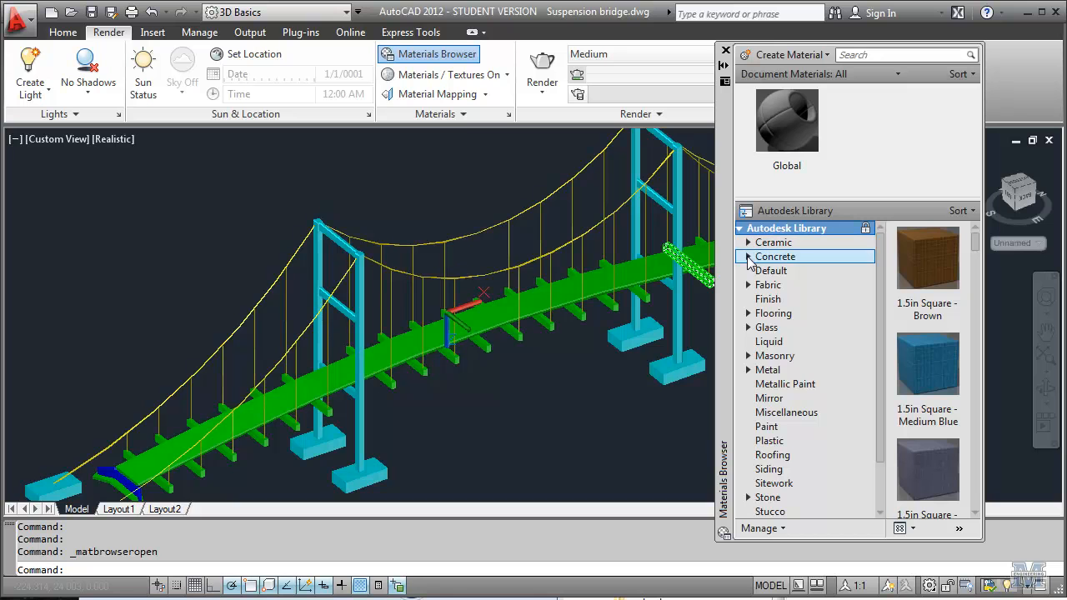
left_click(747, 257)
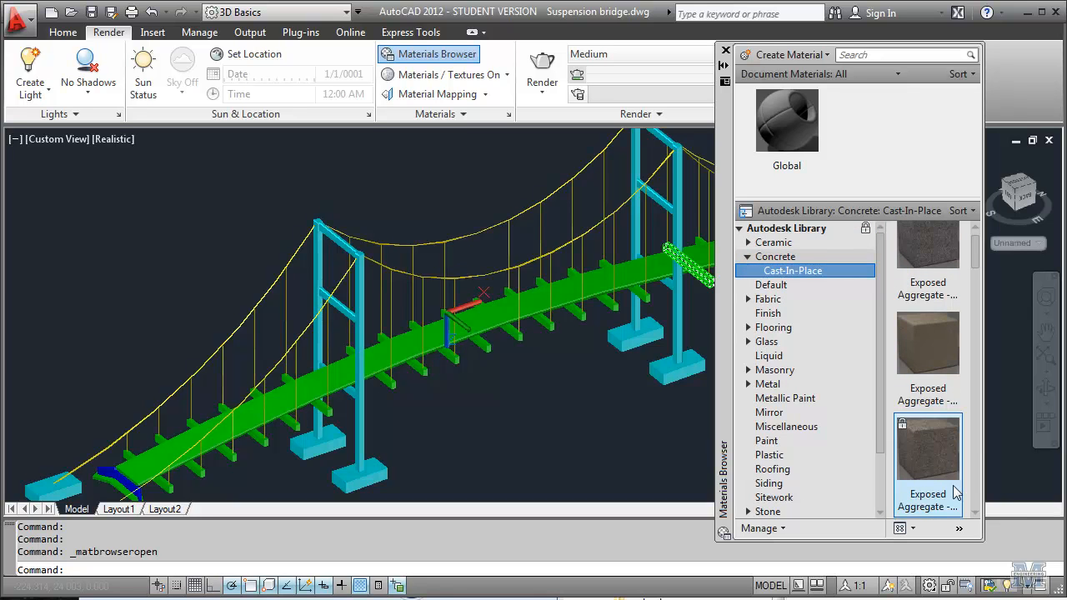
scroll("down", 3)
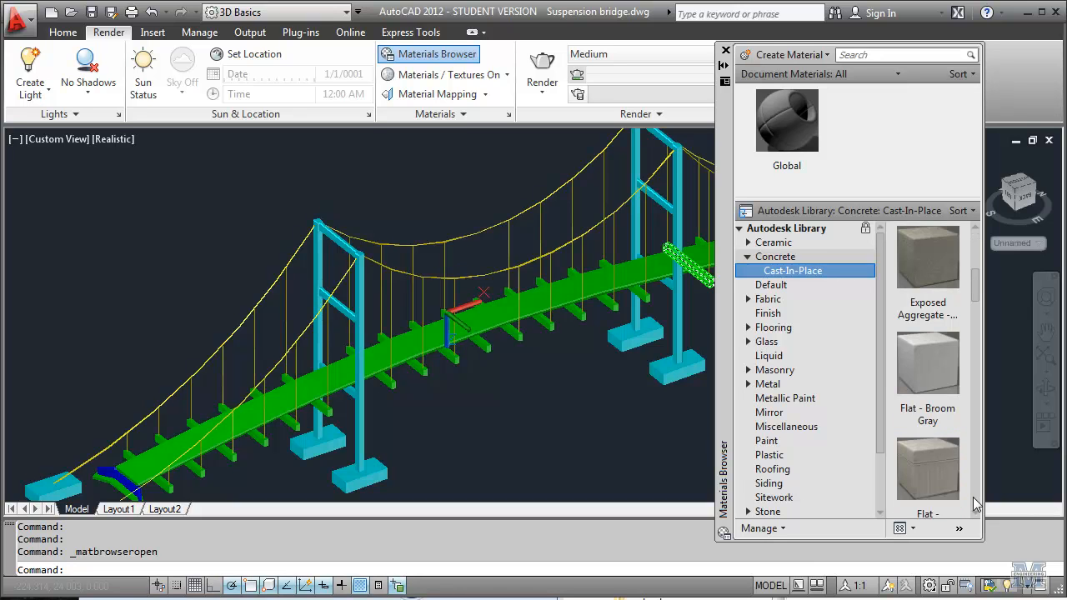
scroll("down", 3)
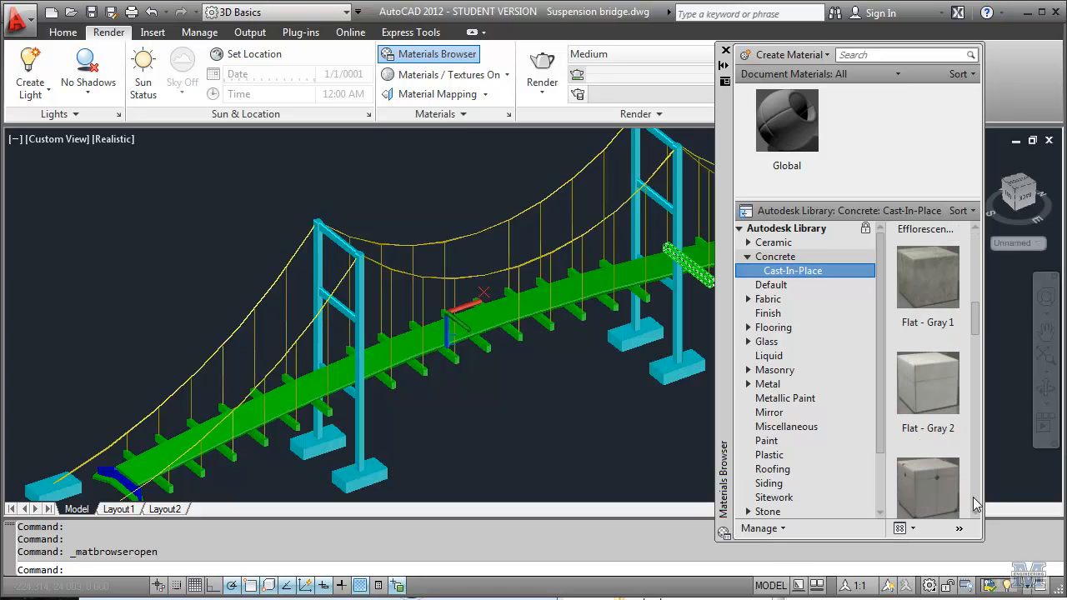
mouse_move(937, 400)
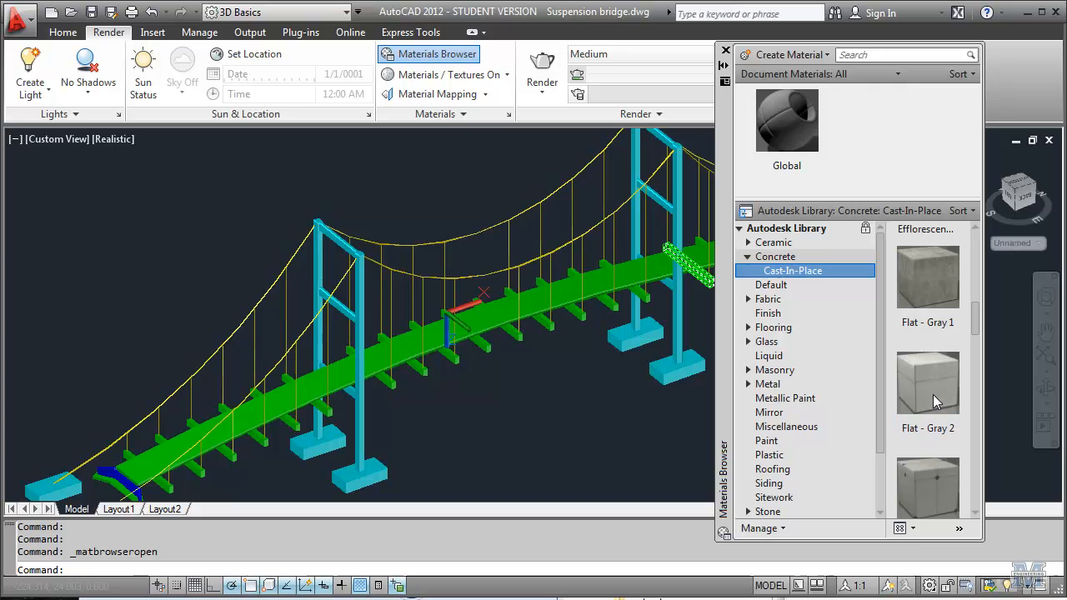
Step: Add the Flat - Gray 2 concrete material to the document materials
double_click(926, 383)
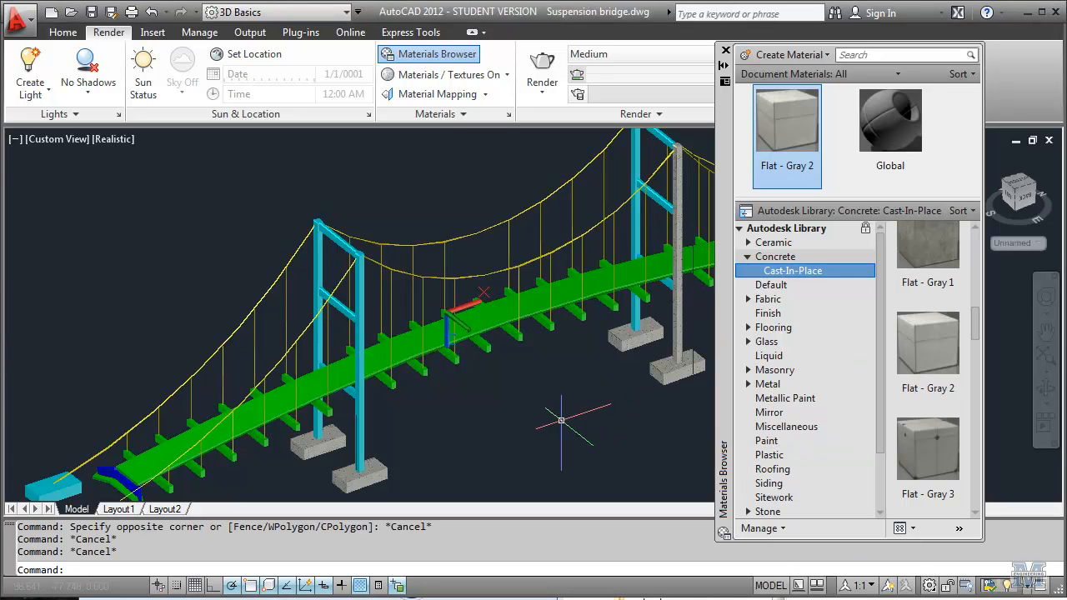
mouse_move(449, 132)
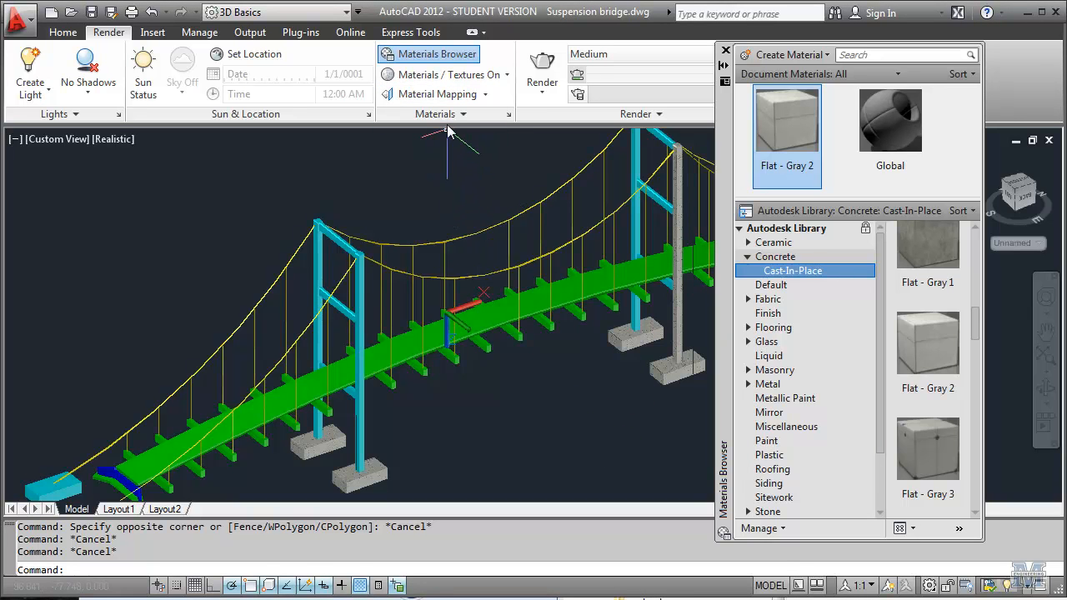
Step: Attach Flat - Gray 2 to the towers layer via Attach By Layer and confirm
left_click(440, 114)
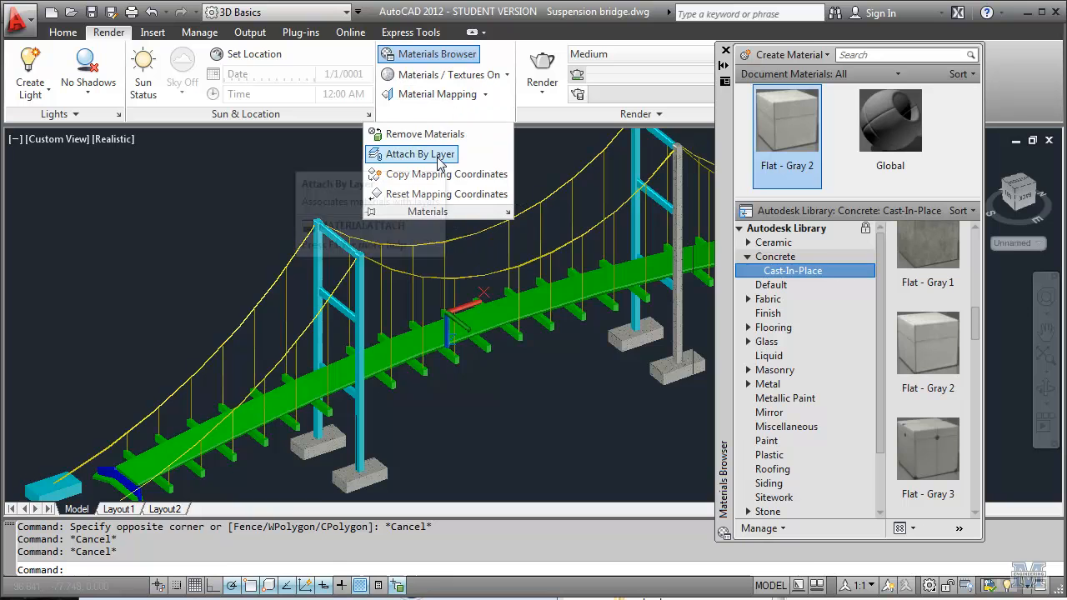
left_click(420, 154)
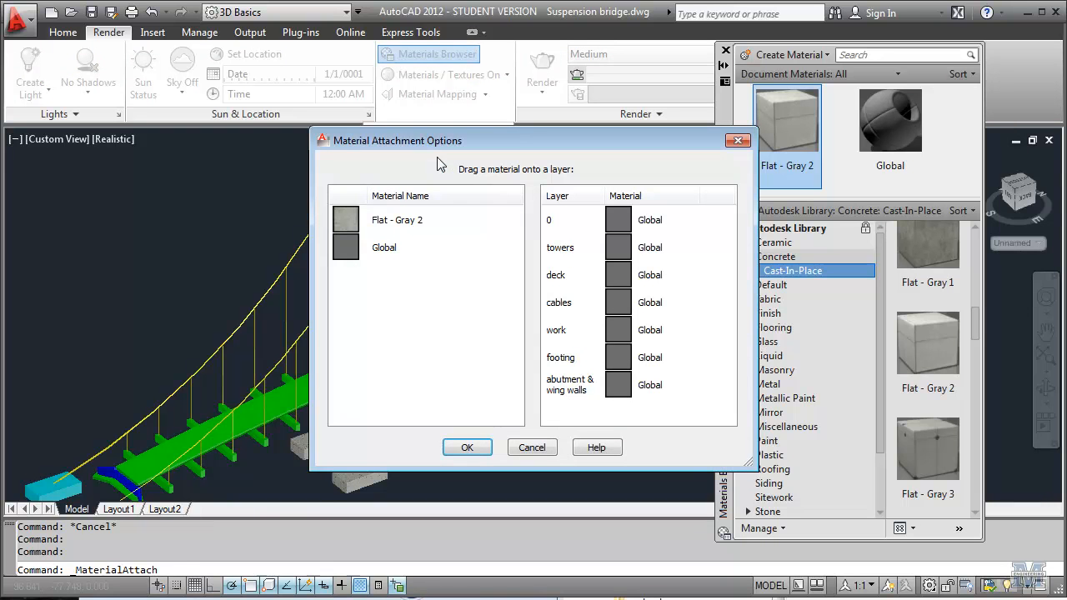
mouse_move(342, 225)
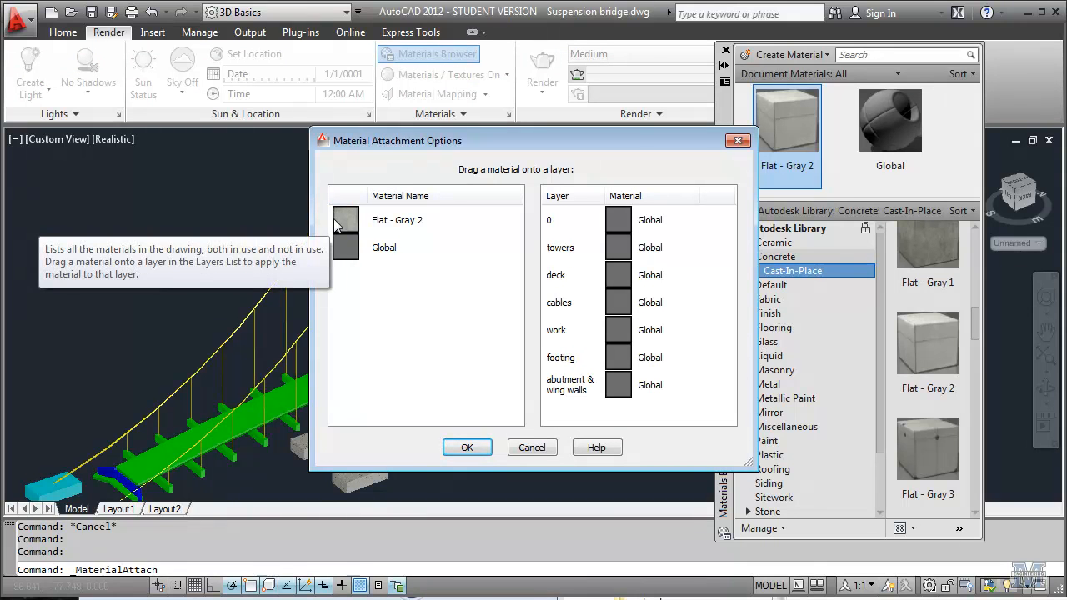
left_click(416, 220)
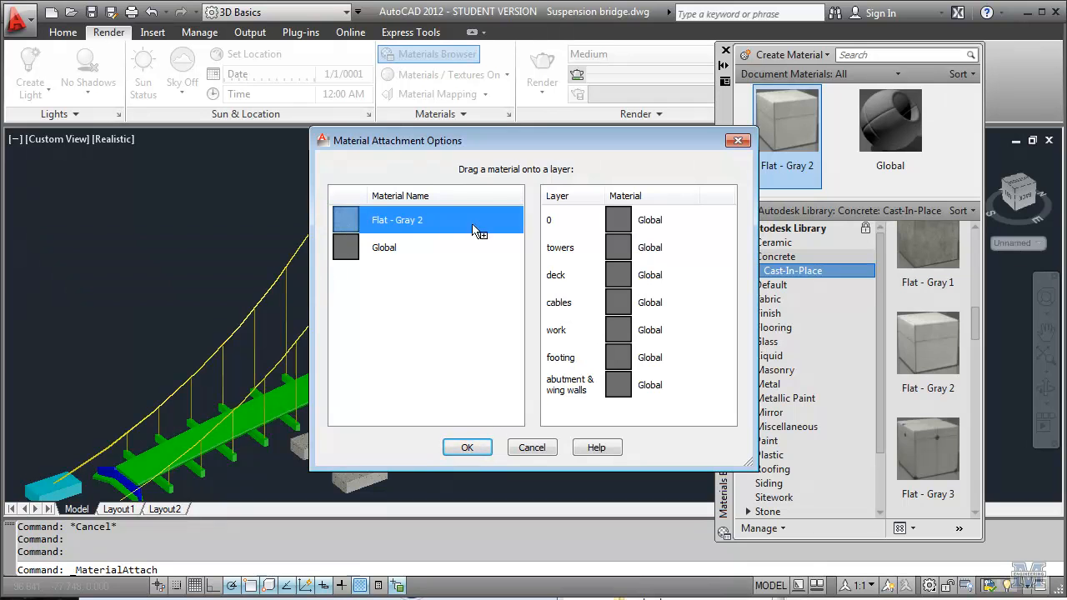
left_click_drag(417, 220, 617, 246)
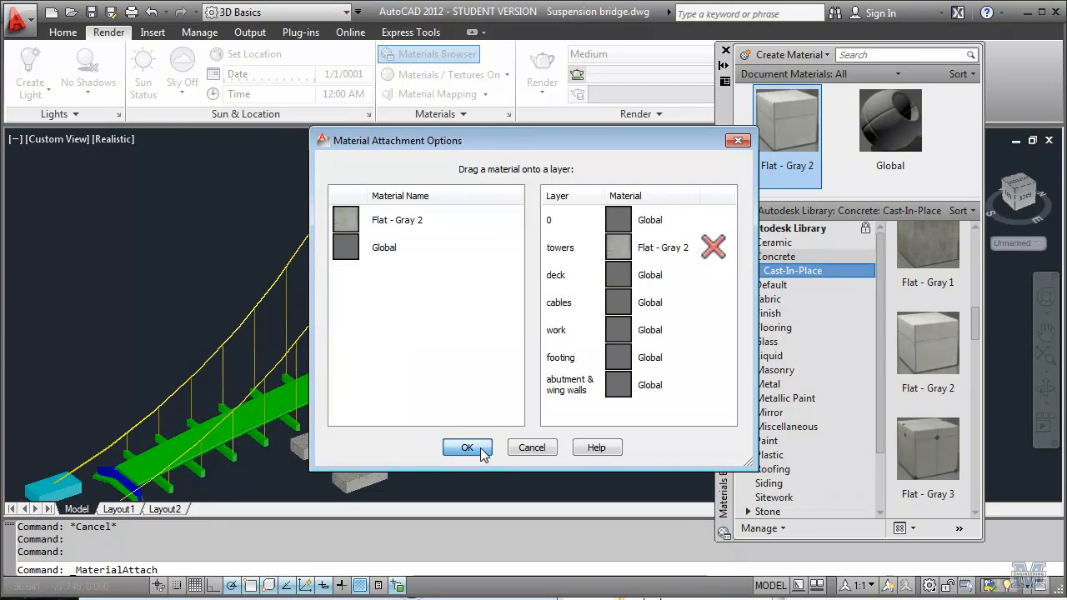
left_click(467, 446)
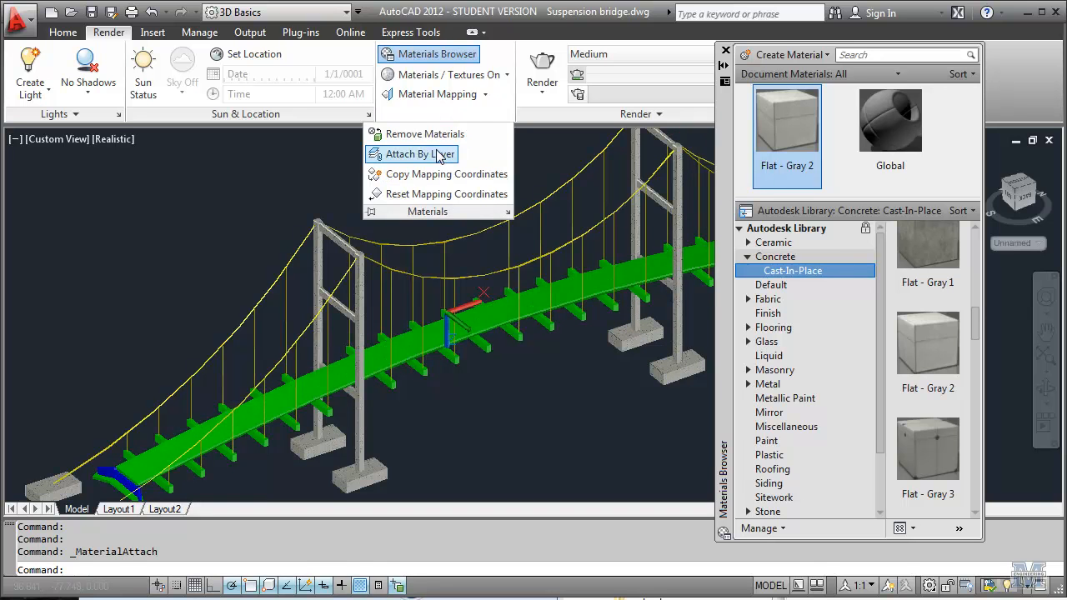
Step: Attach Flat - Gray 2 to the deck layer as well so it matches the towers
left_click(410, 154)
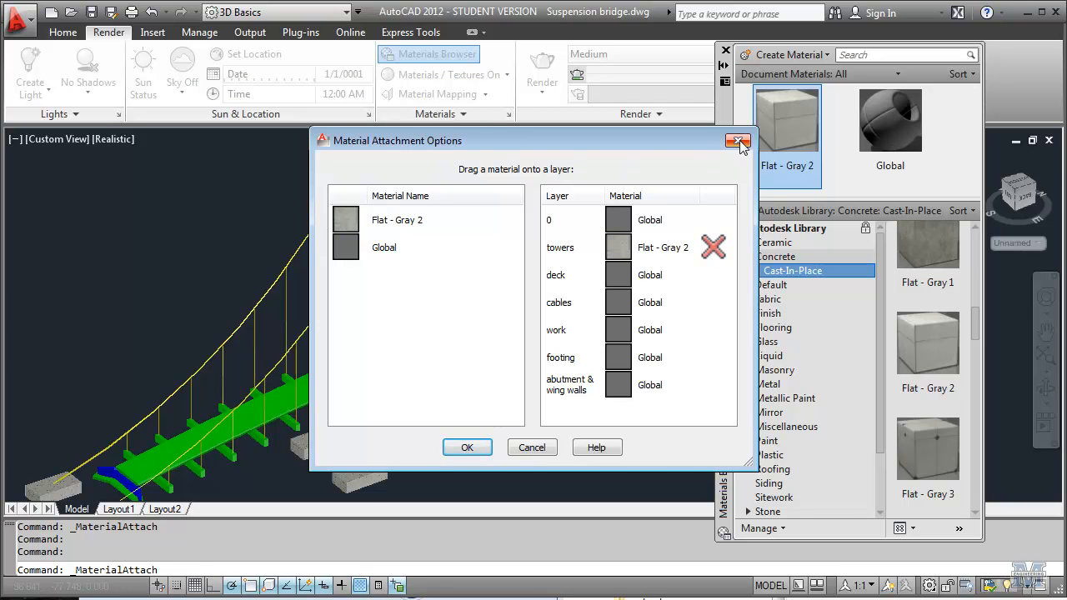
left_click(737, 140)
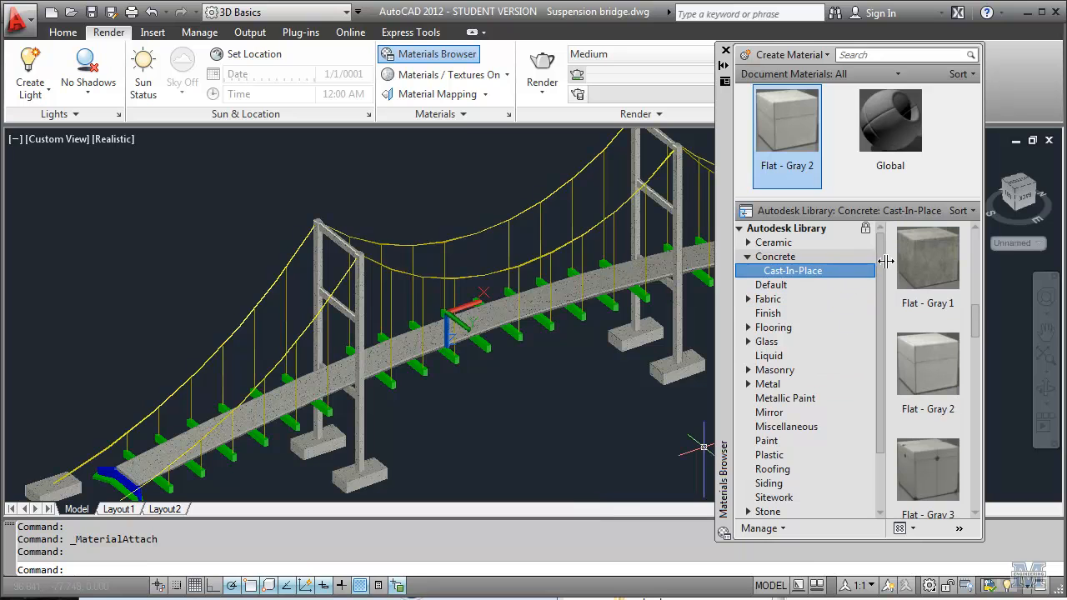
Step: Browse Metal > Steel in the library and add the Engine Turned steel to the document materials
scroll("down", 3)
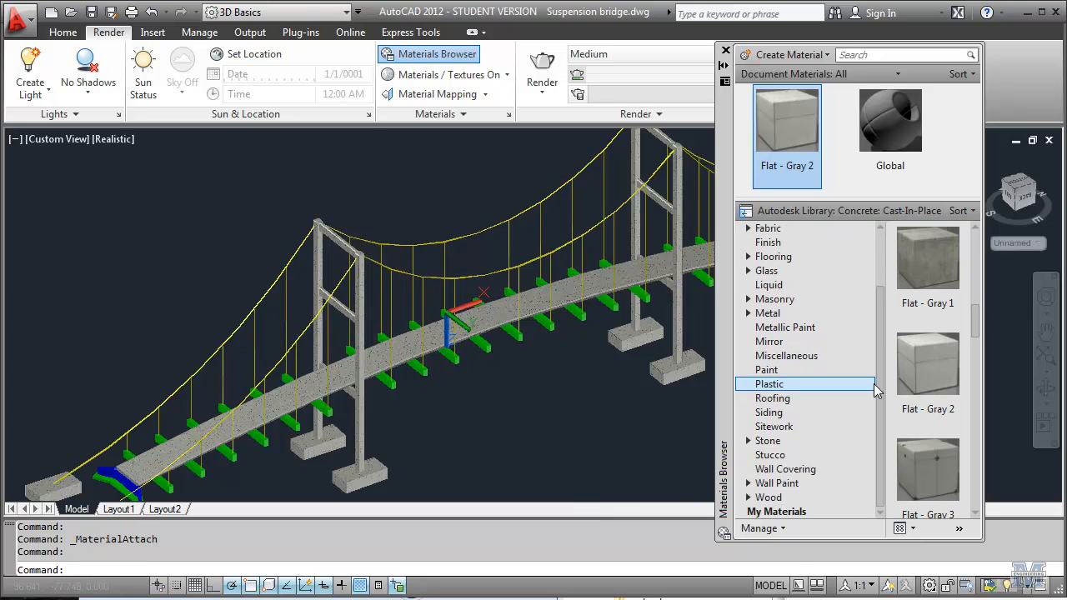
left_click(748, 313)
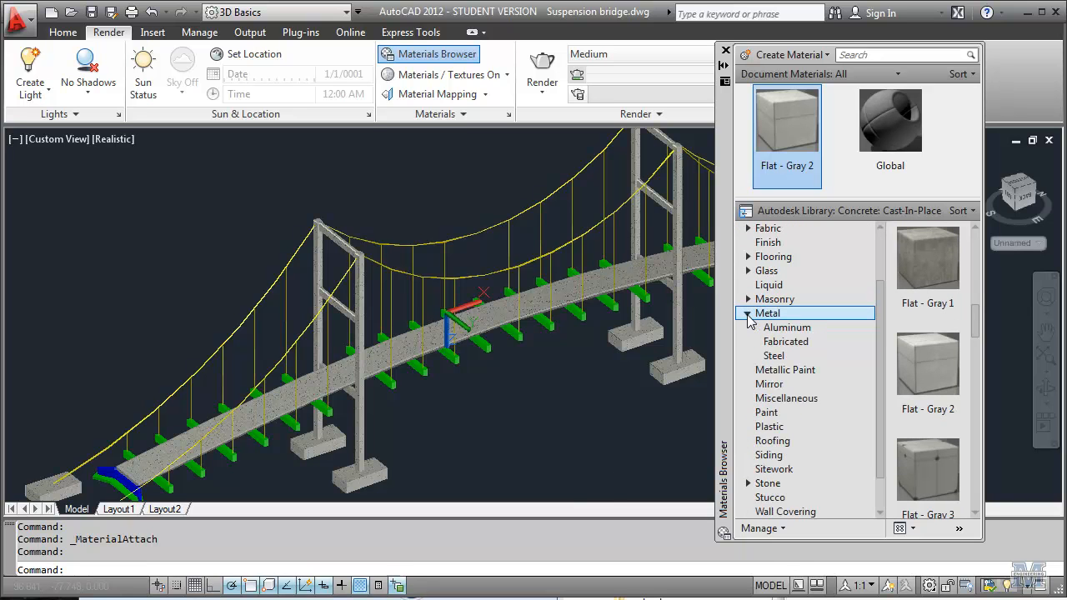
left_click(773, 356)
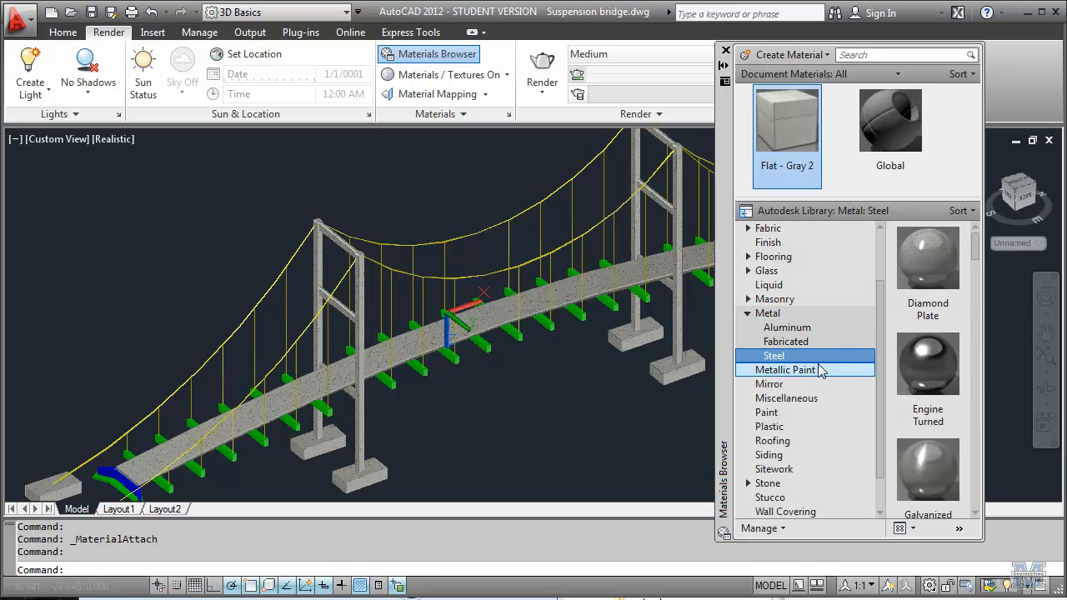
left_click(786, 342)
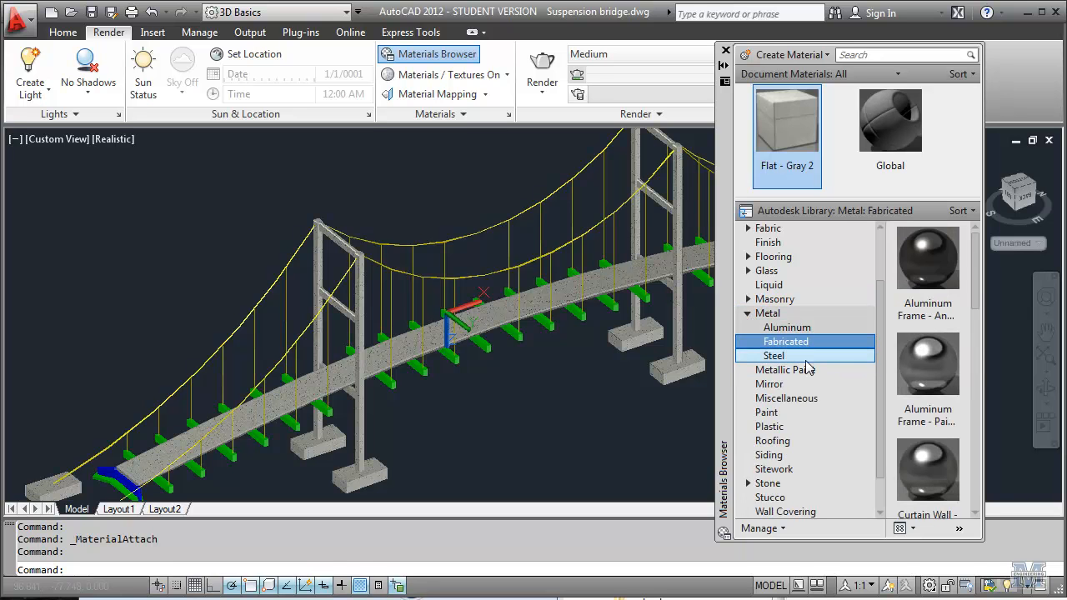
left_click(773, 355)
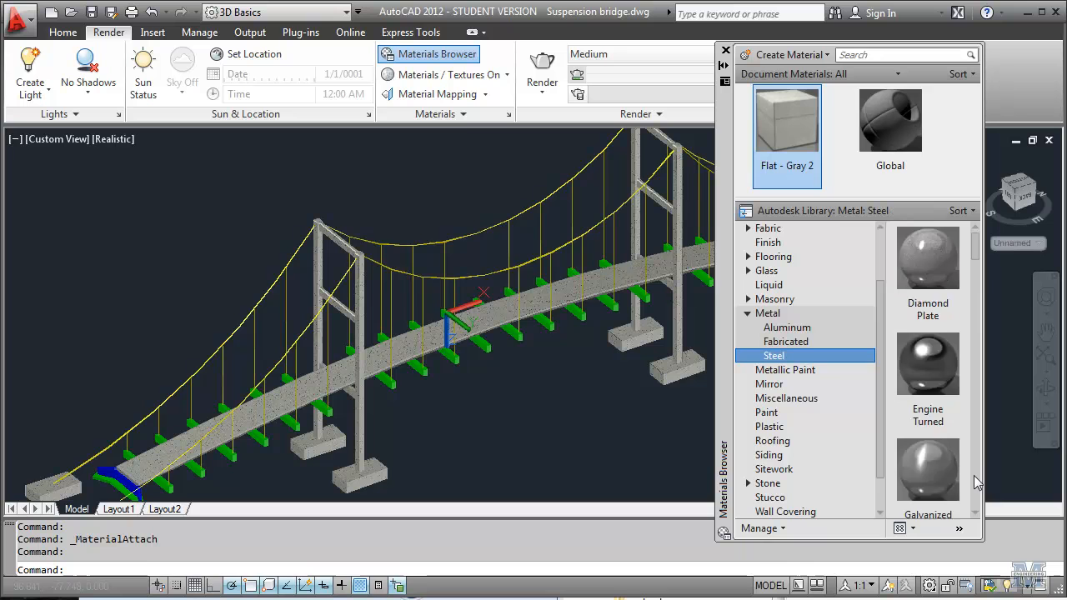
scroll("down", 3)
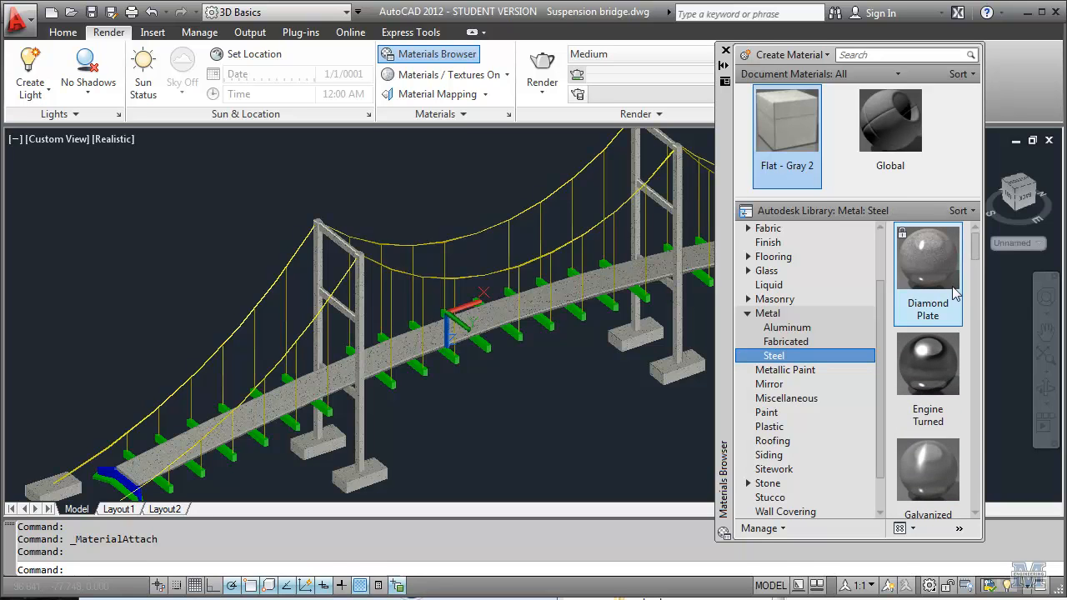
double_click(927, 363)
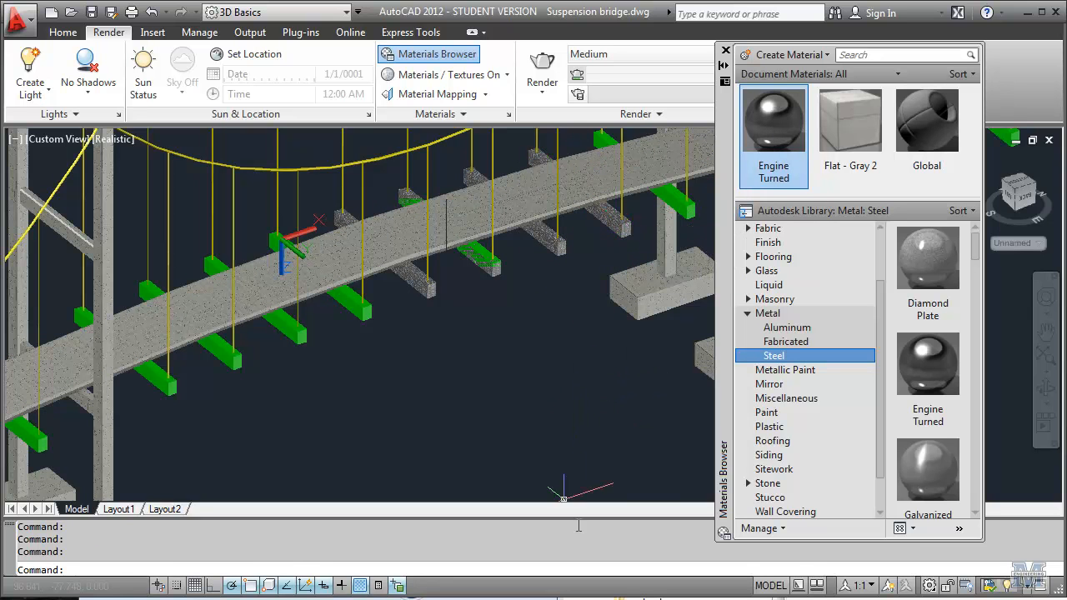
mouse_move(491, 393)
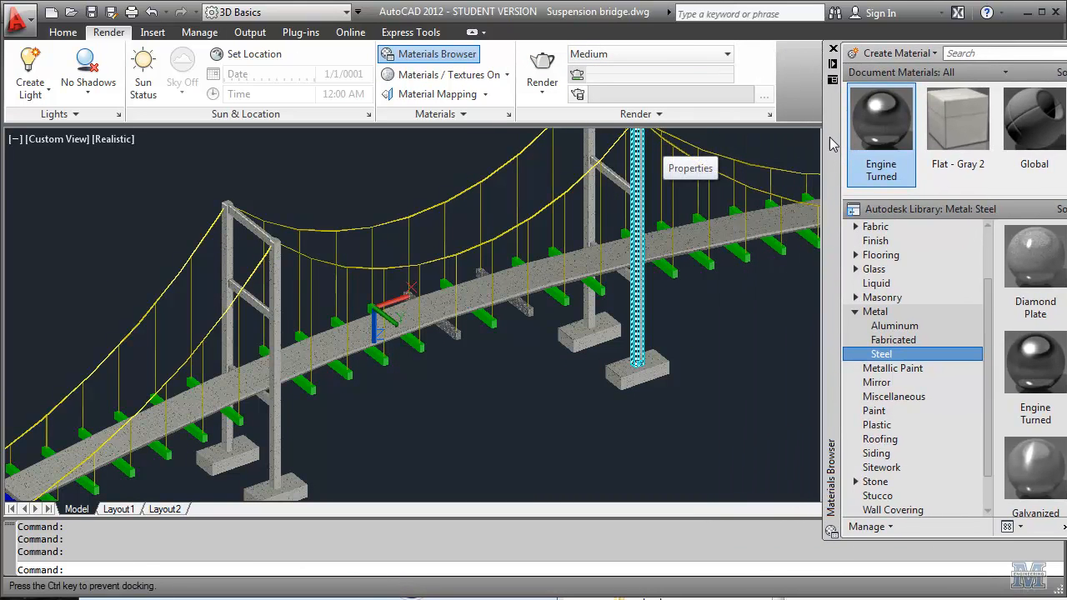
Step: Auto-hide the Materials Browser, render the view without the Medium Images Library, then close the render window
left_click(832, 47)
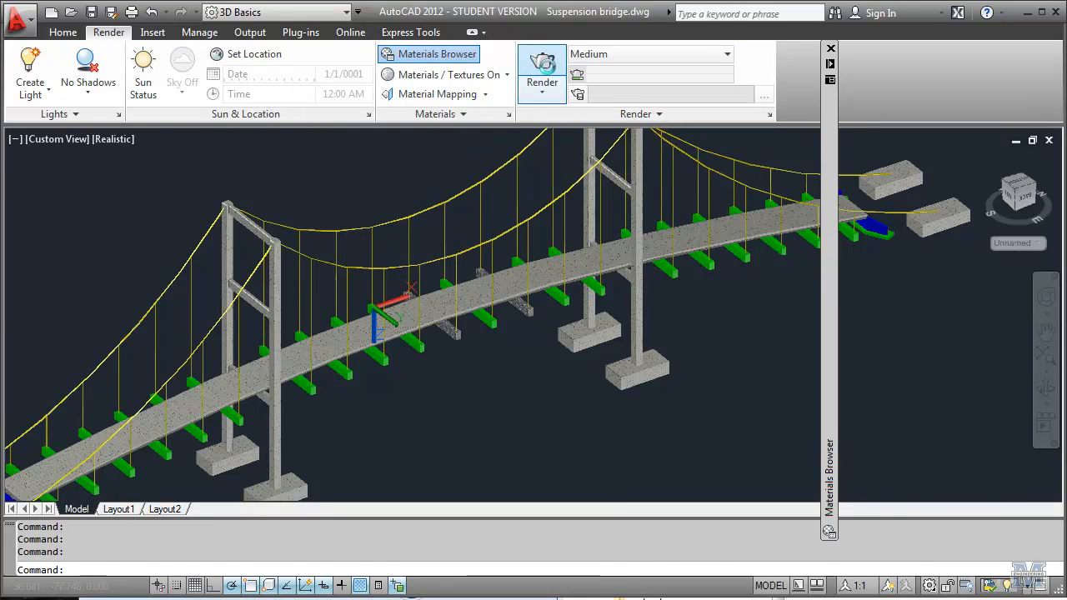
left_click(541, 75)
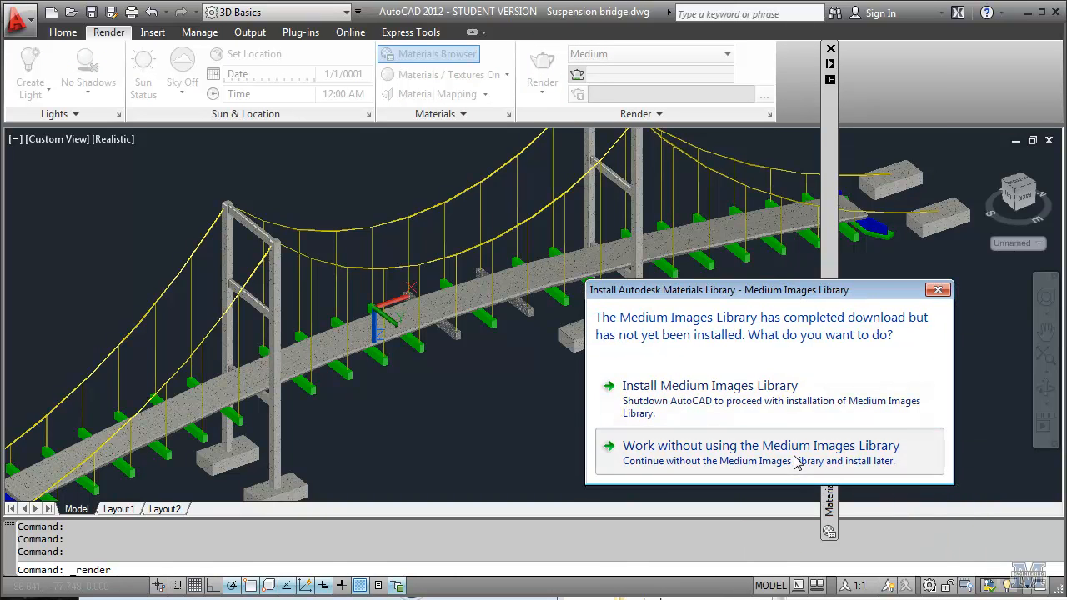
left_click(760, 445)
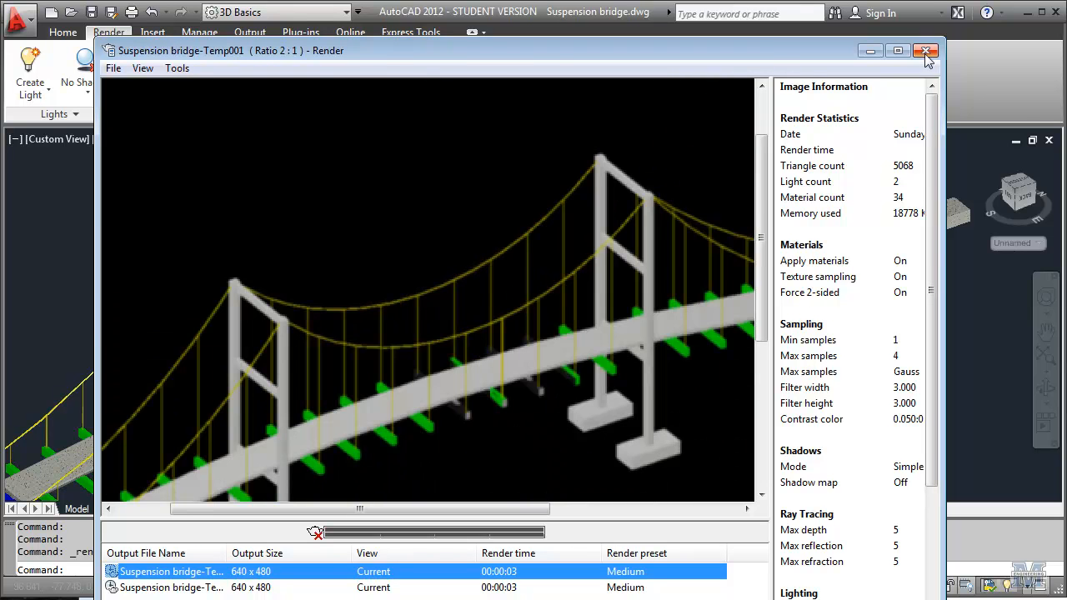
left_click(926, 50)
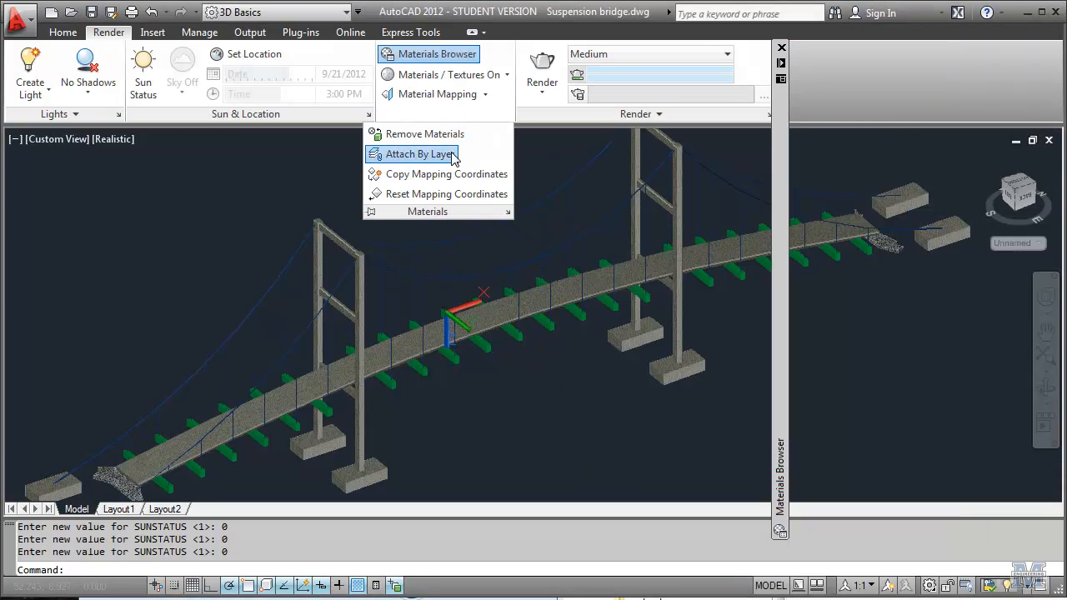
Step: Review the layer material assignments (towers and deck Flat - Gray 1, cables Flaked Satin - Blue) and confirm
left_click(412, 154)
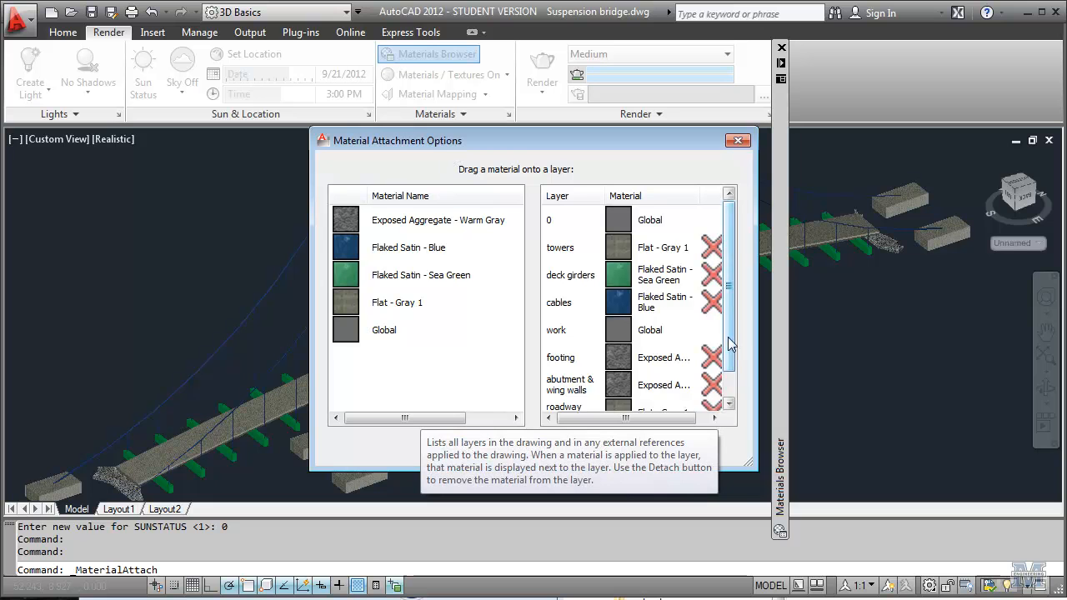
scroll("down", 3)
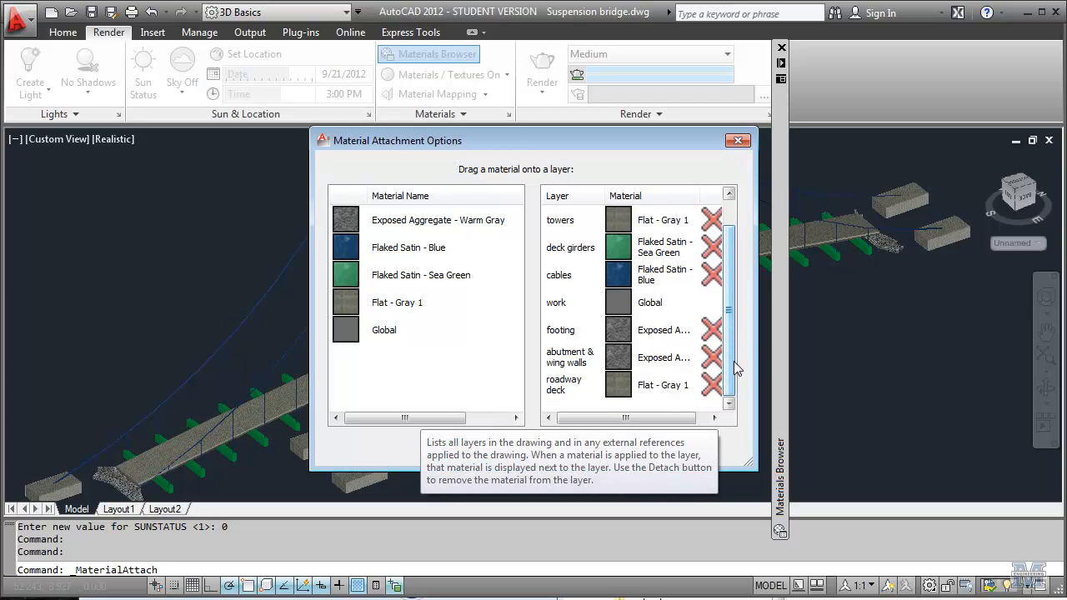
mouse_move(618, 247)
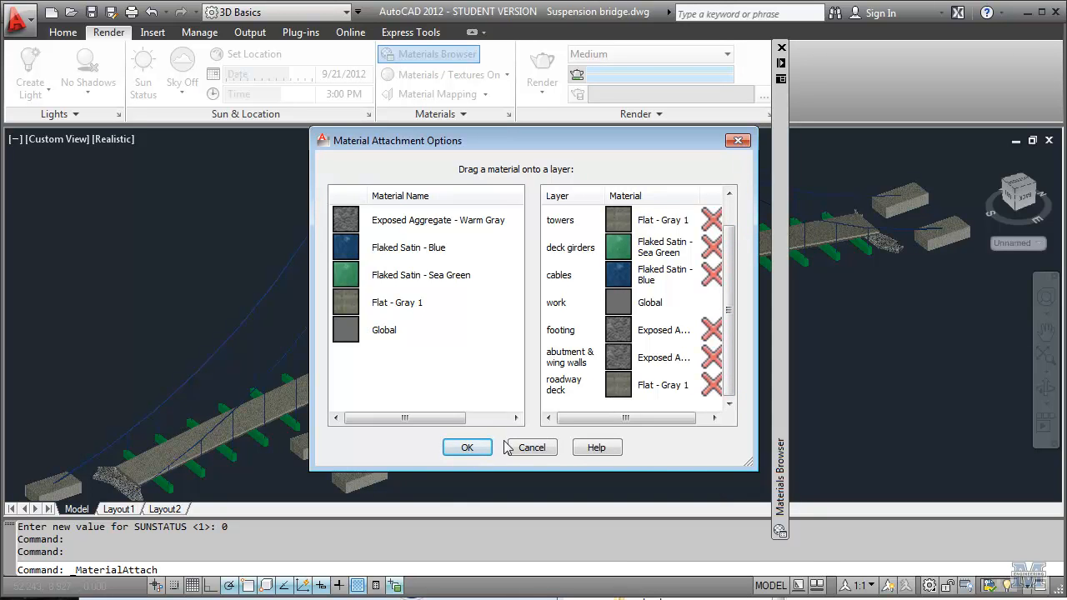
left_click(466, 447)
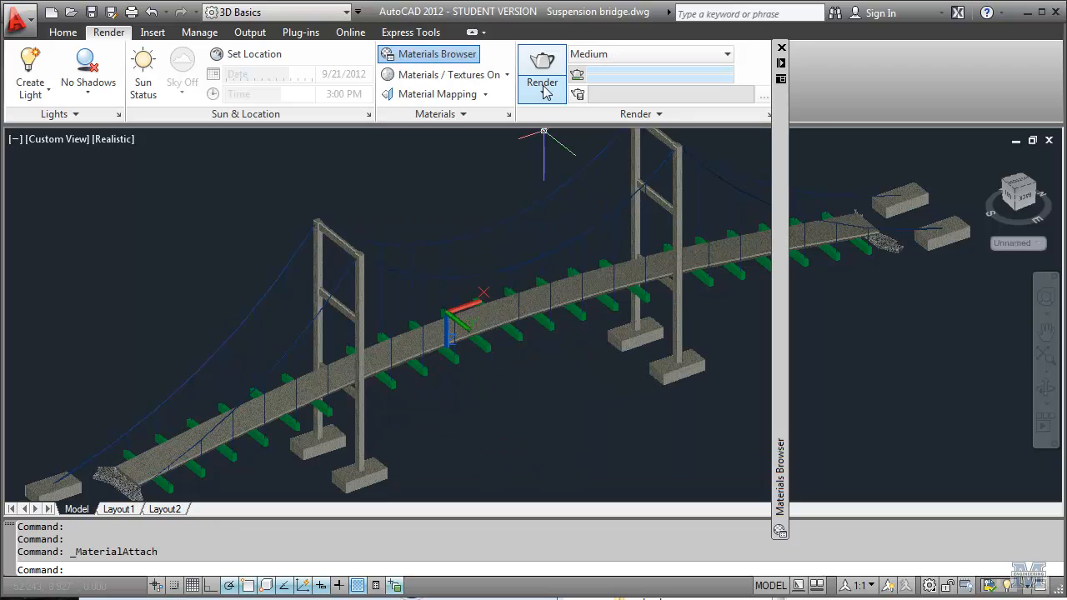
left_click(542, 67)
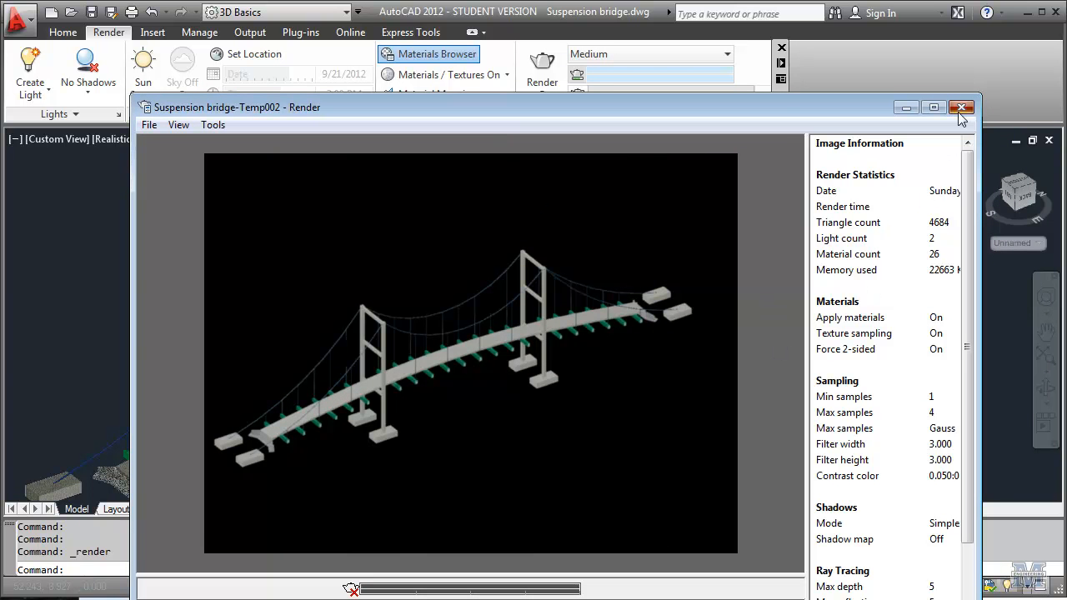
left_click(960, 107)
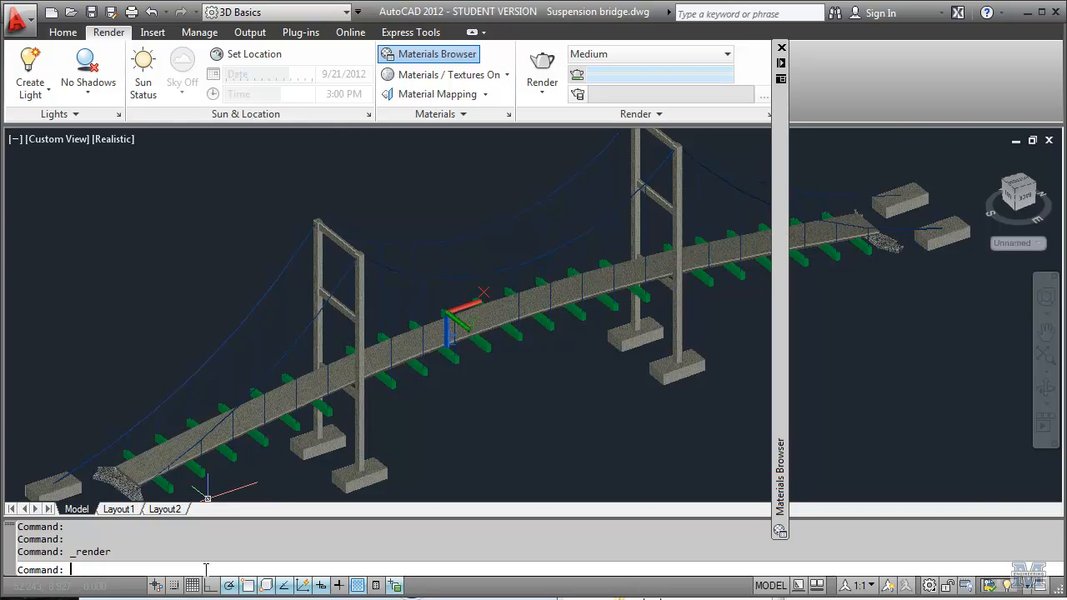
Step: Set the drawing background to Sun & Sky with status On via the BACKGROUND command
type("back")
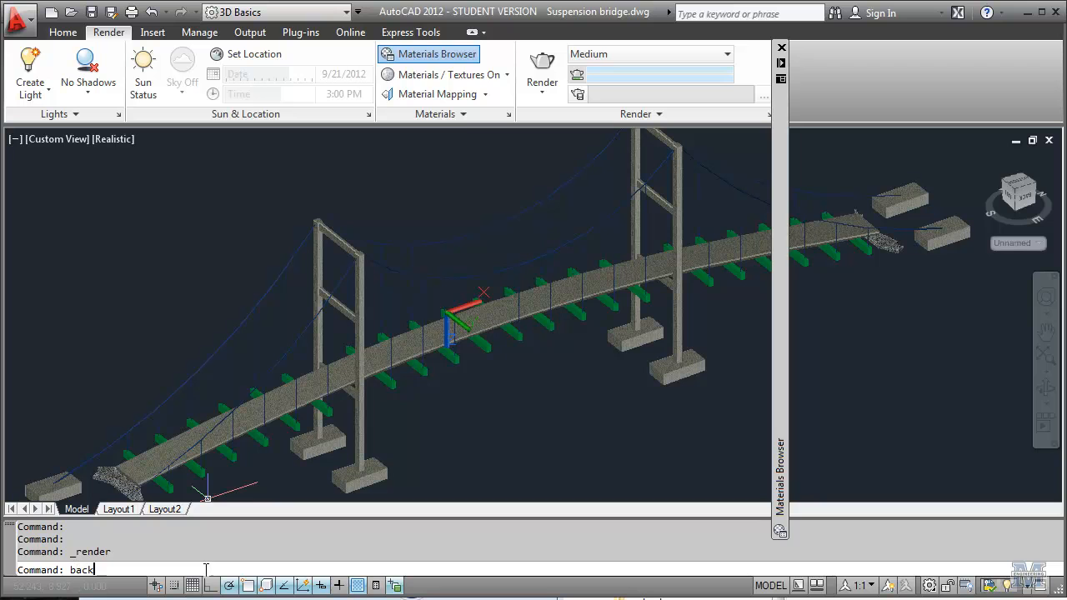
key("Return")
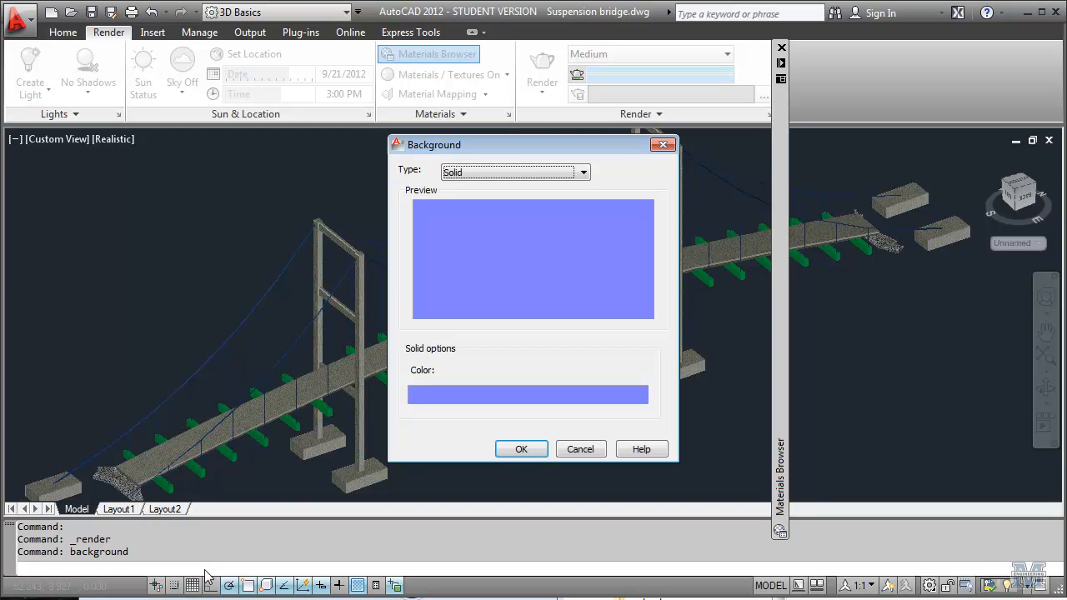
mouse_move(584, 172)
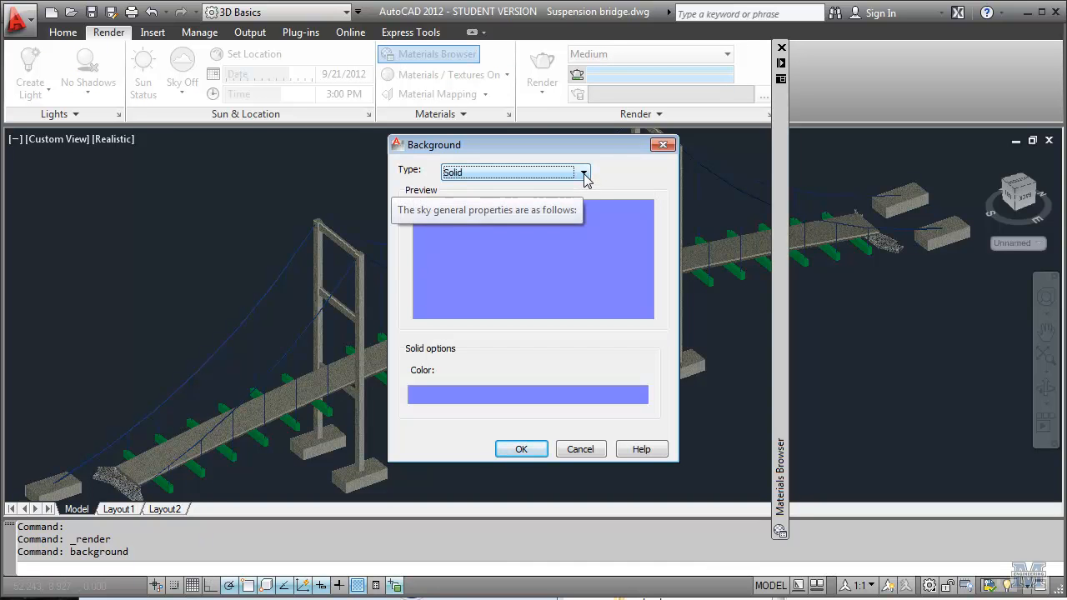
left_click(584, 172)
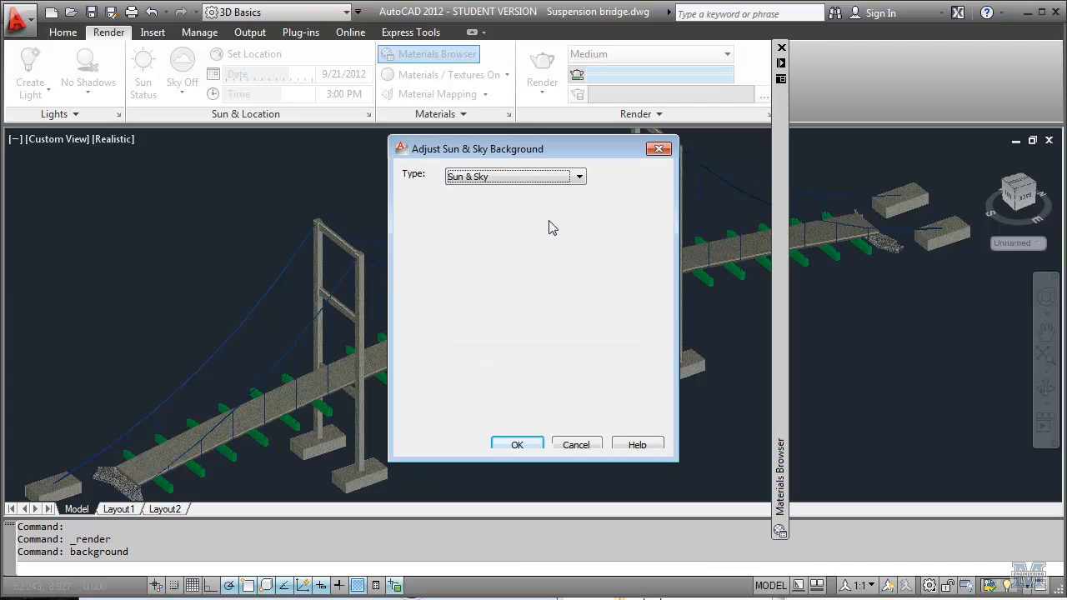
left_click(579, 177)
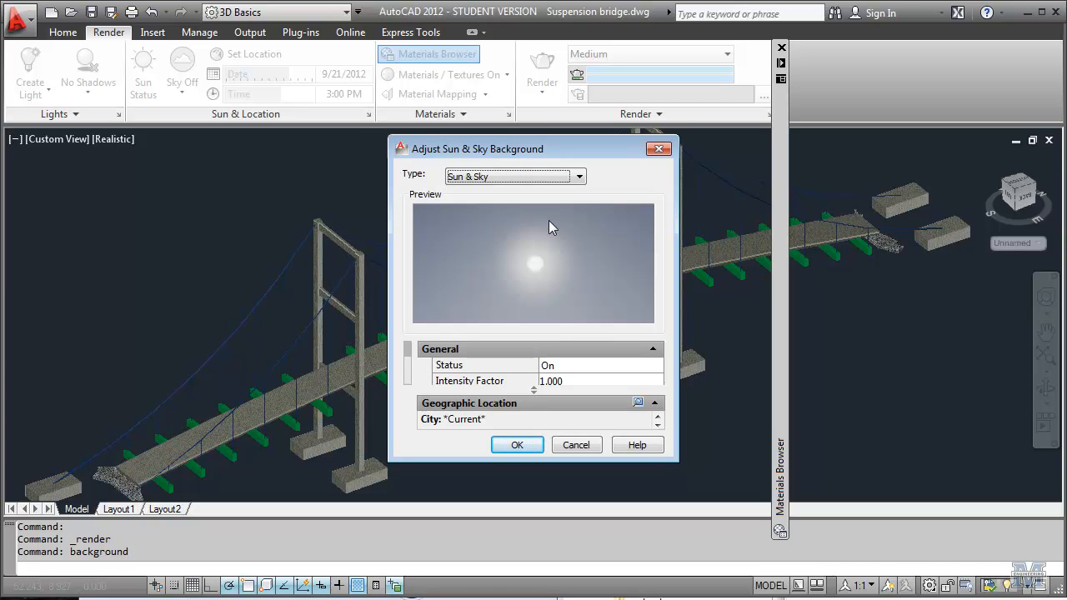
left_click(516, 443)
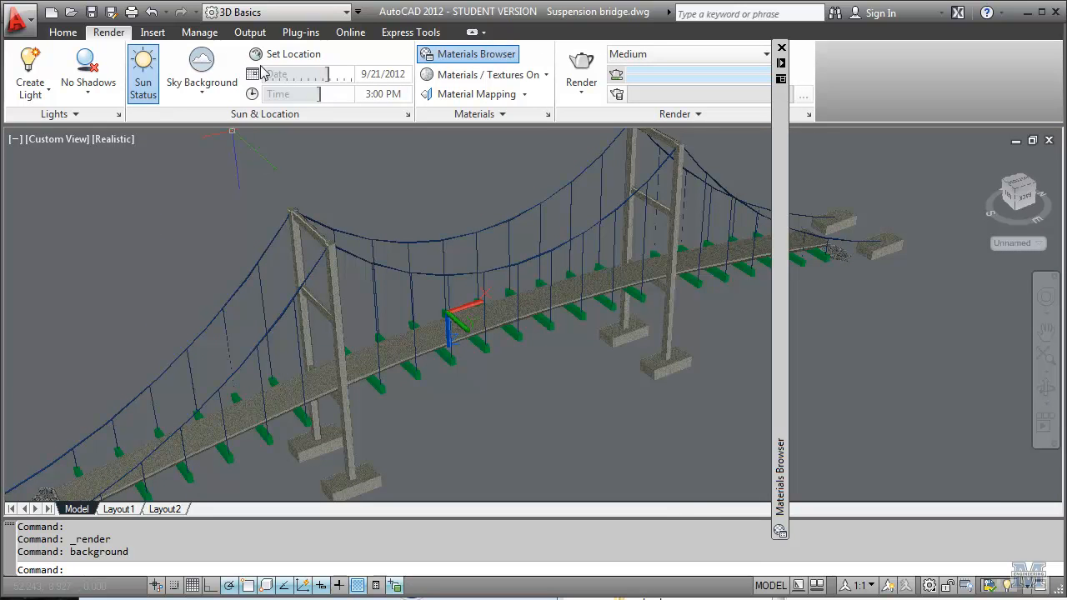
Step: Set the geographic location by picking Maine on the map and accepting Eastern Time
left_click(294, 53)
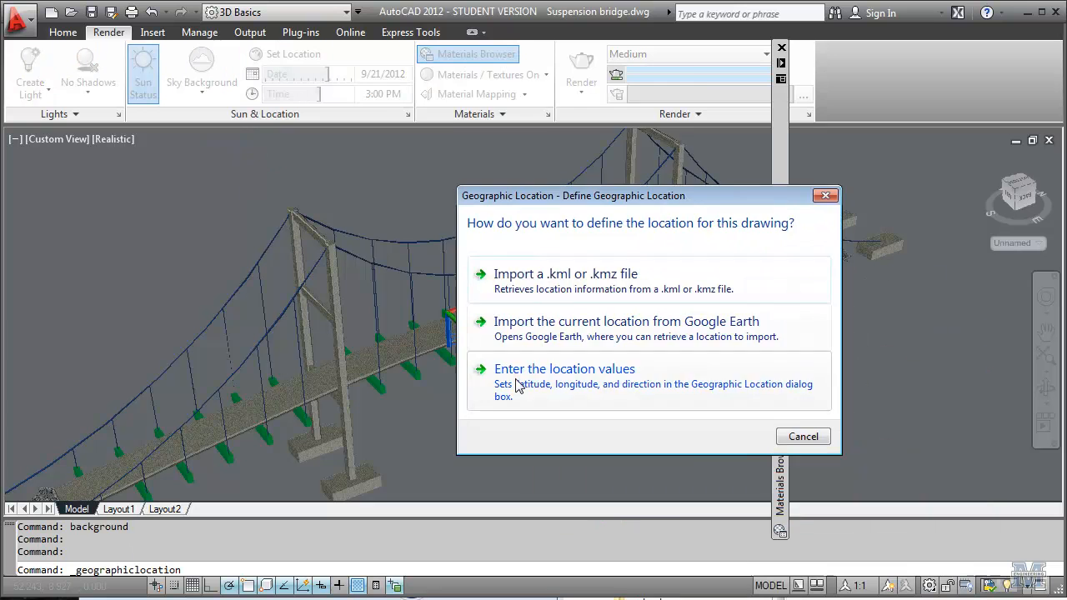
left_click(563, 369)
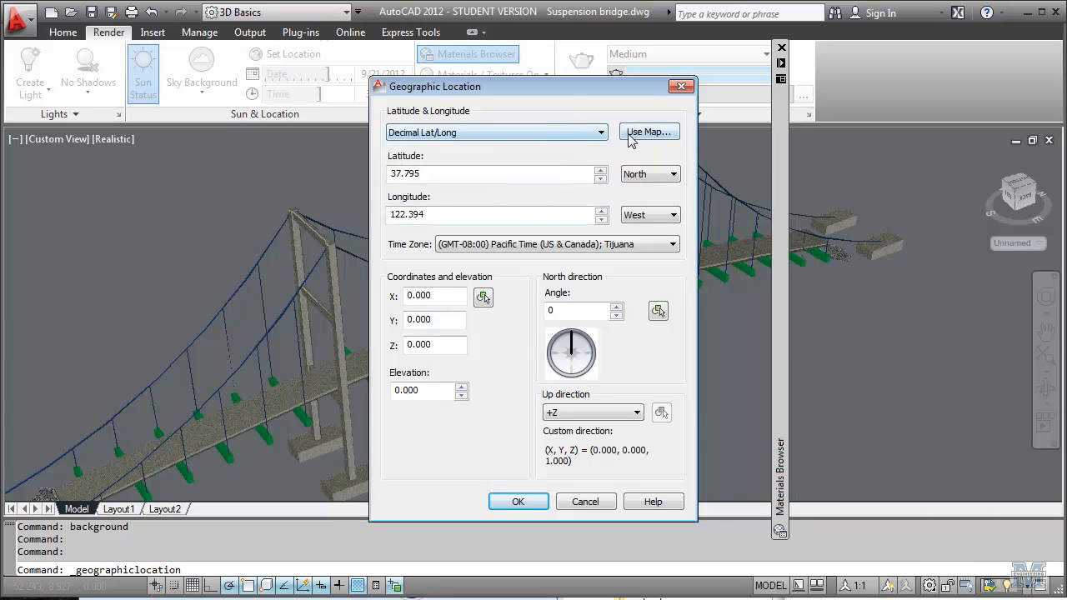
left_click(649, 132)
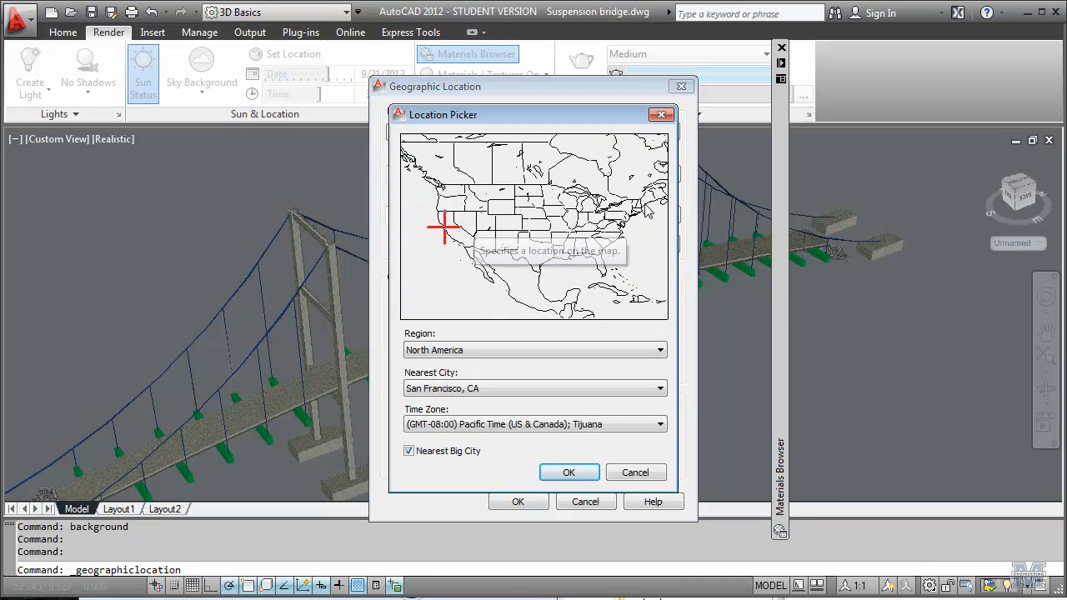
left_click(652, 200)
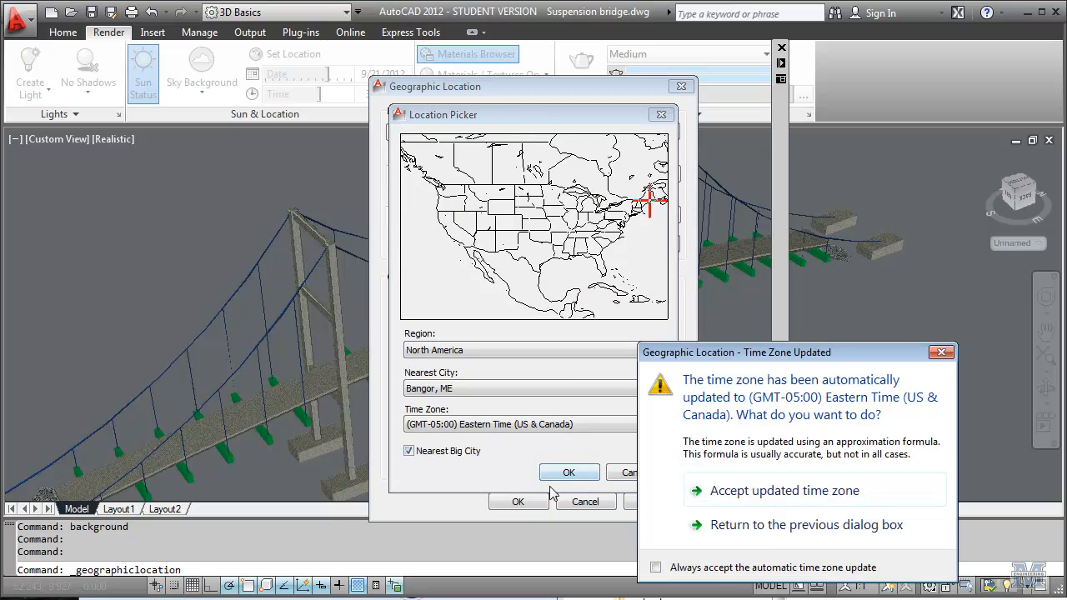
left_click(784, 490)
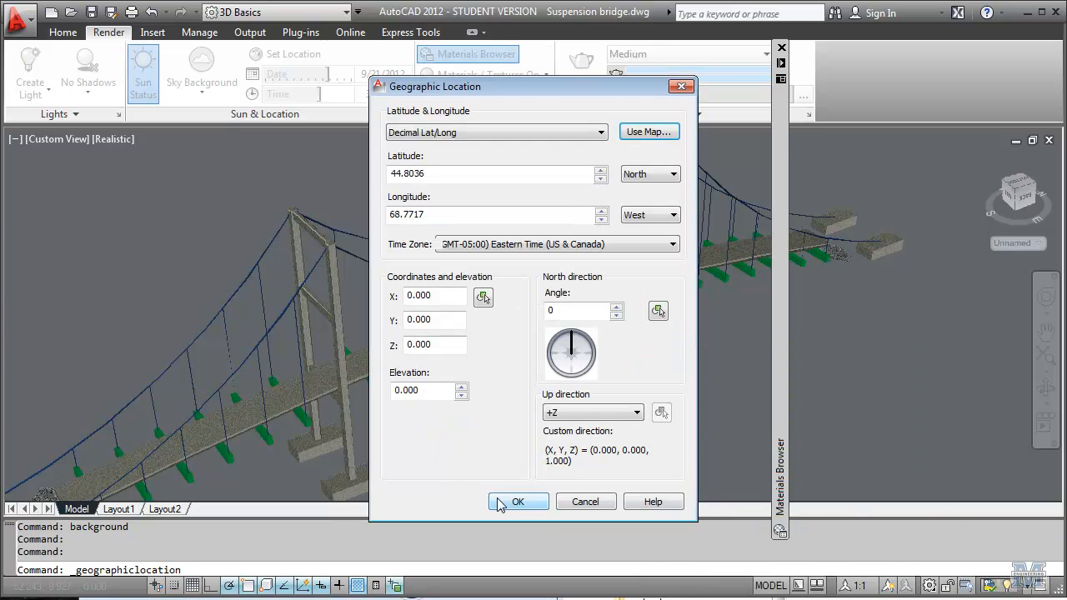
left_click(517, 500)
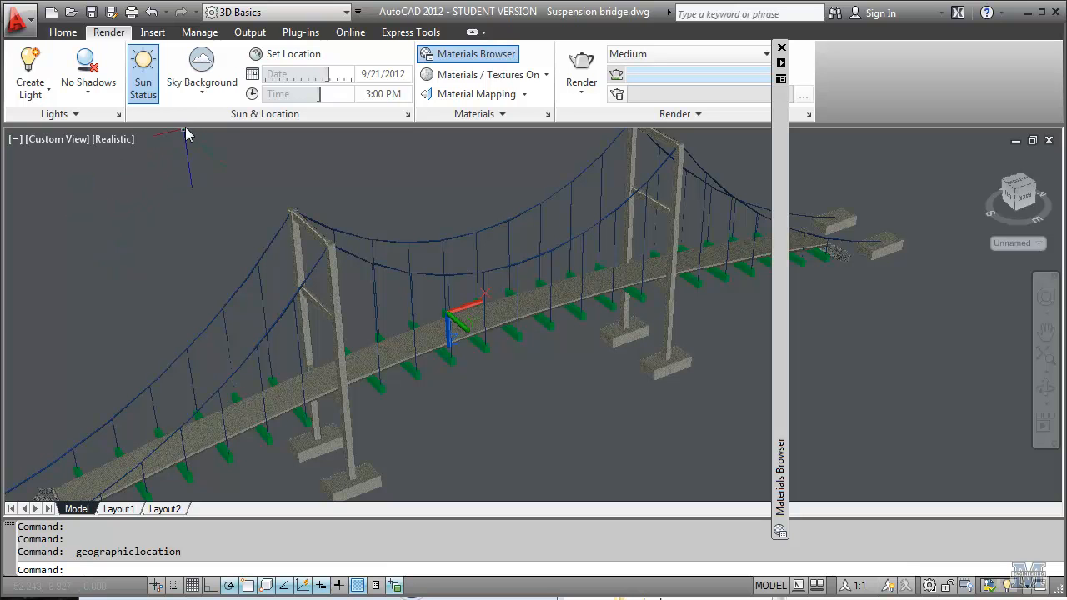
Step: Choose Sky Background and Illumination so the sky lights the bridge scene
left_click(86, 73)
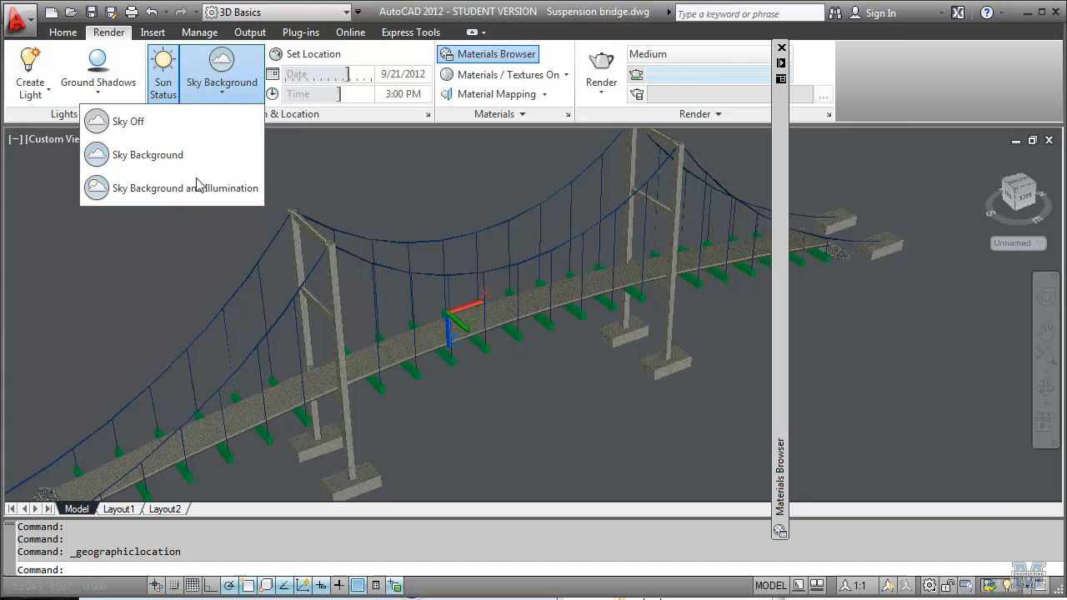
left_click(183, 187)
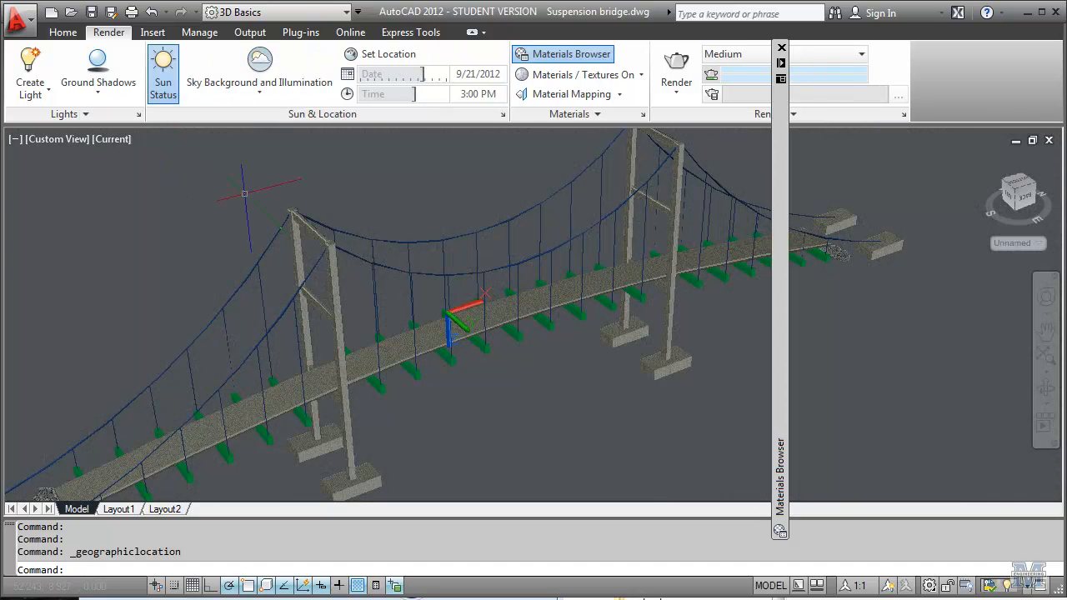
mouse_move(677, 67)
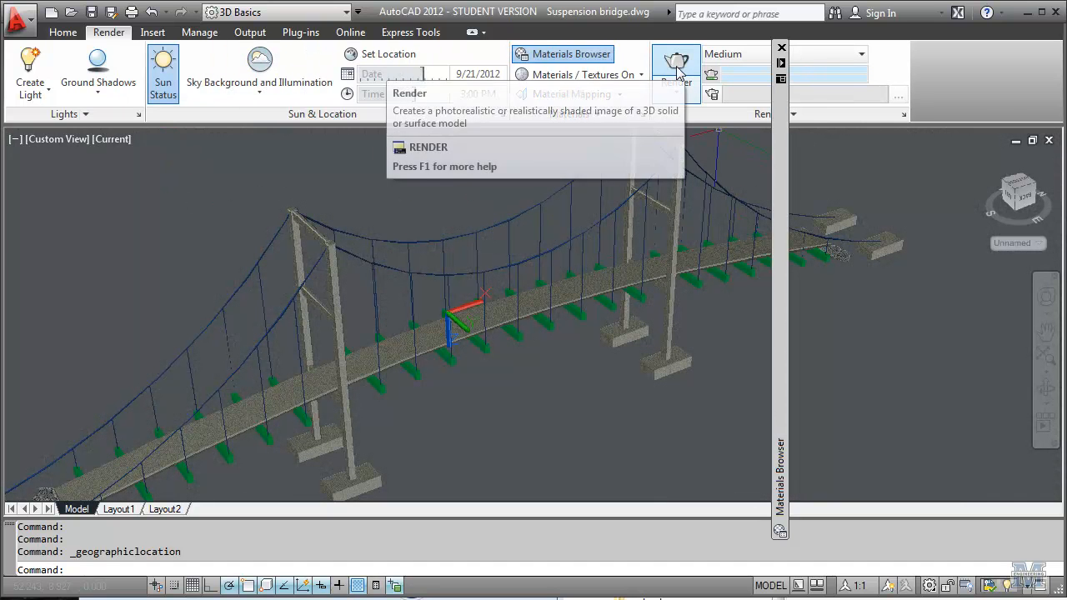
Step: Render the bridge view twice with the sun, sky and location settings applied
left_click(676, 67)
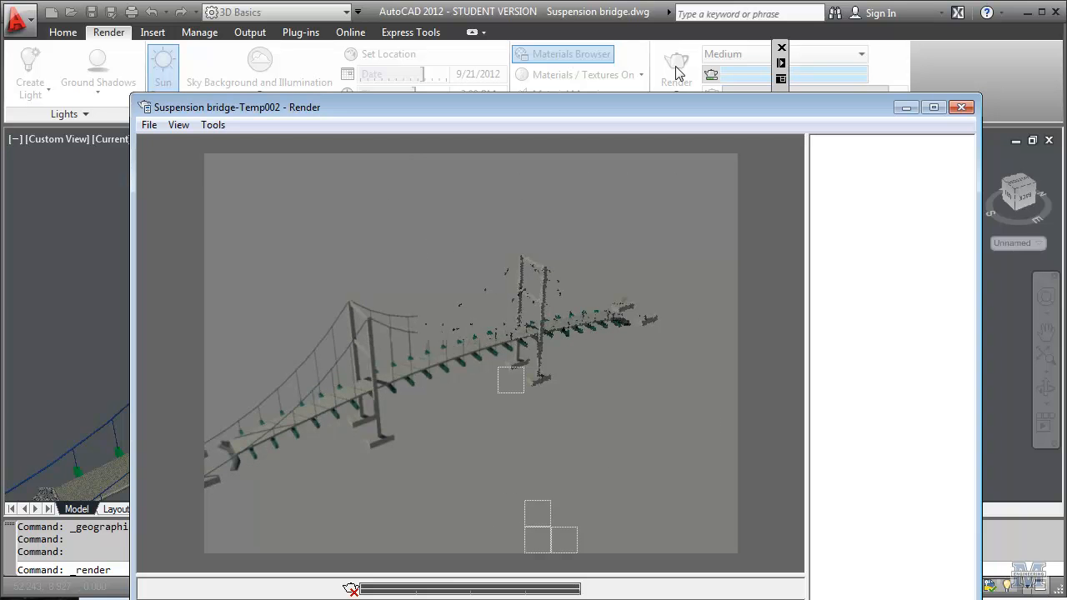
left_click(677, 67)
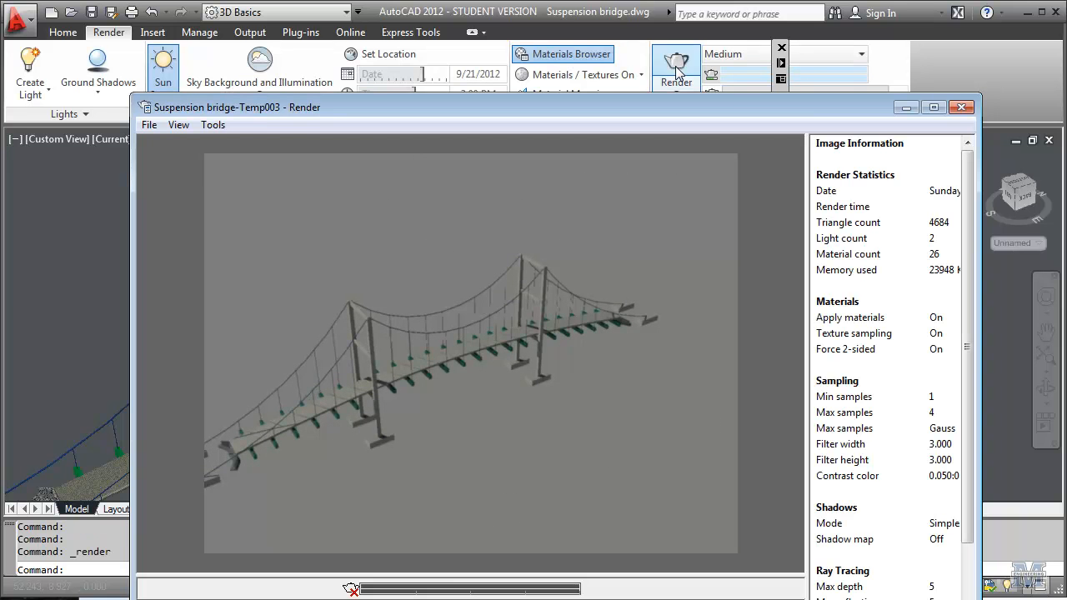
mouse_move(450, 397)
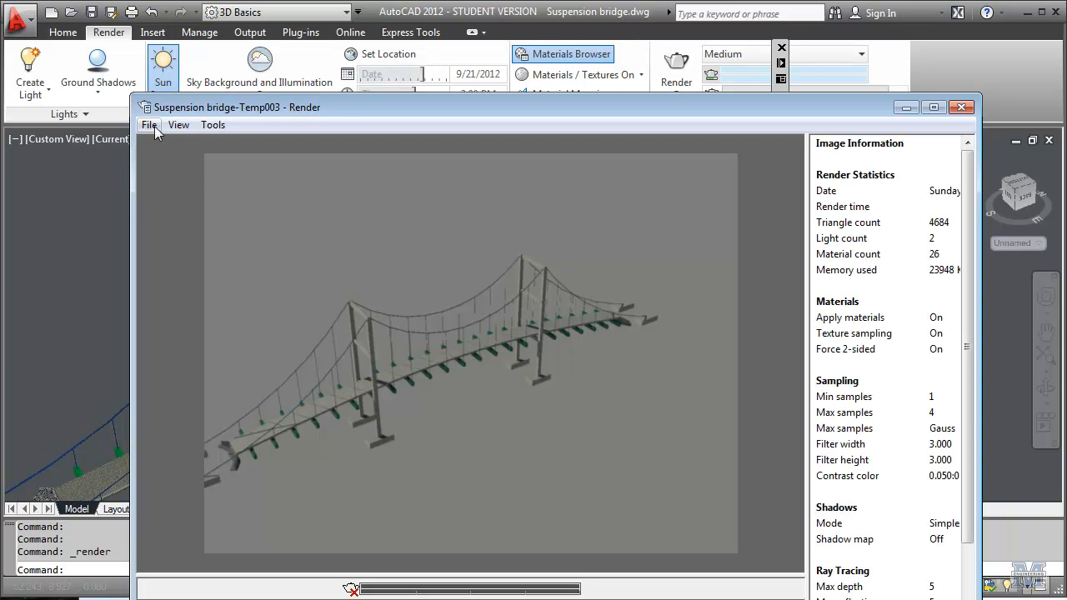
Step: Start saving the render from the File menu, then cancel the Render Output File dialog
left_click(150, 123)
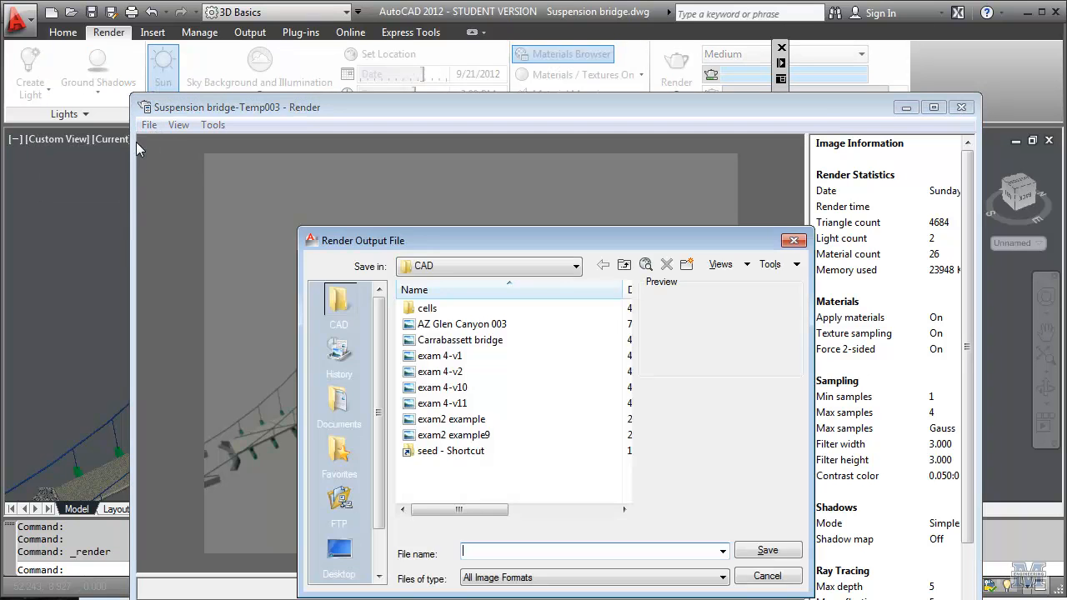
left_click(767, 577)
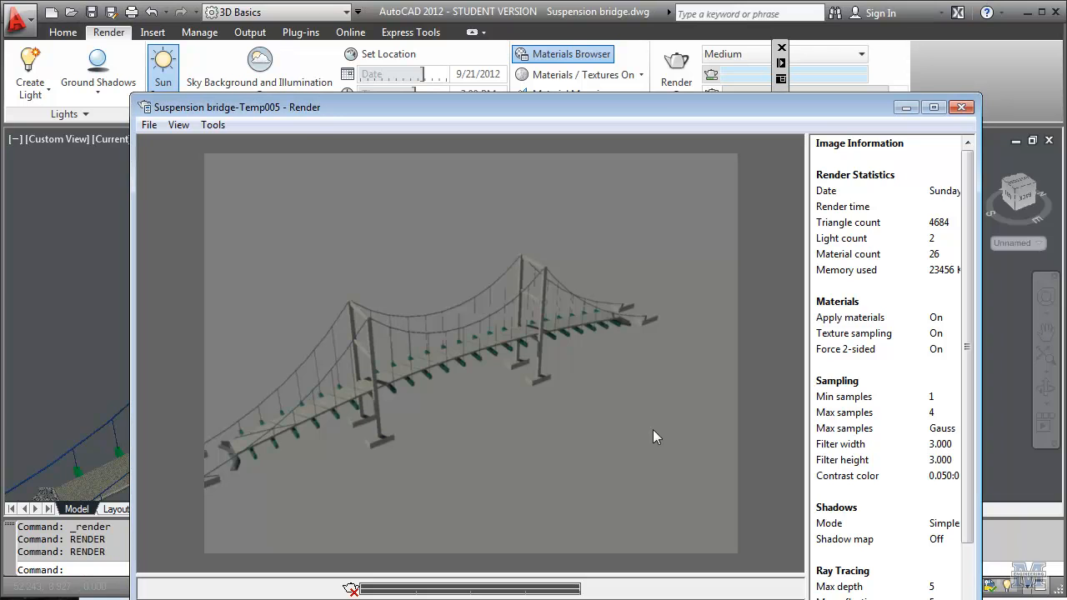
mouse_move(729, 178)
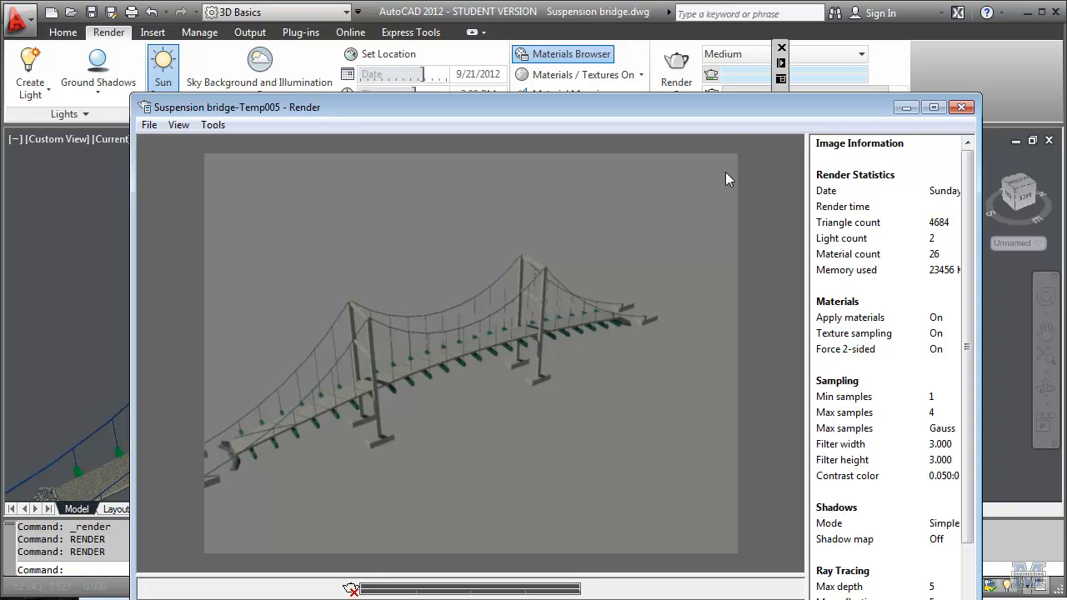
mouse_move(724, 122)
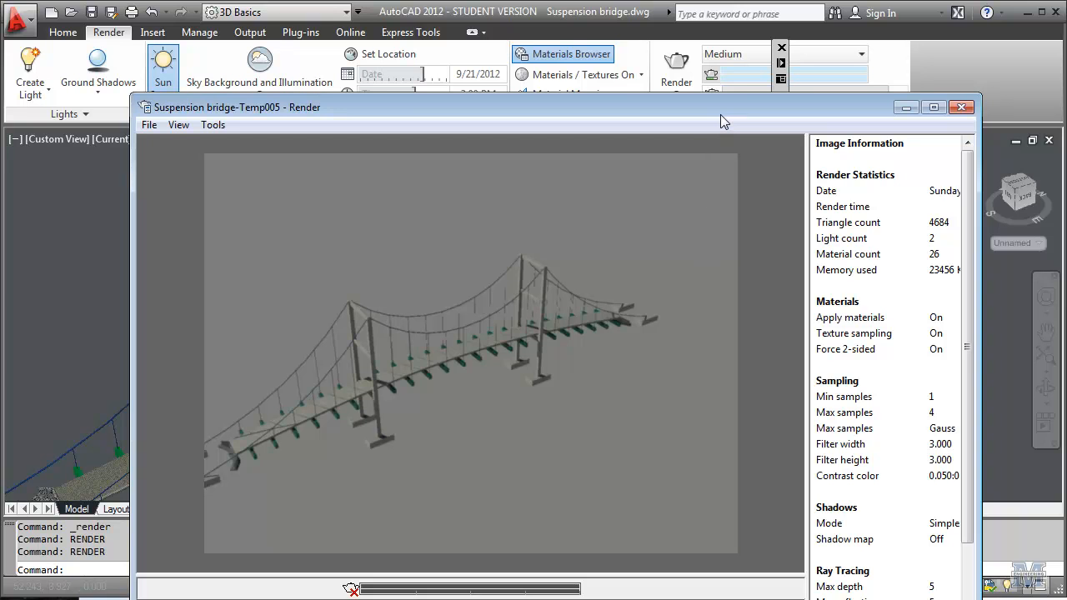
mouse_move(960, 107)
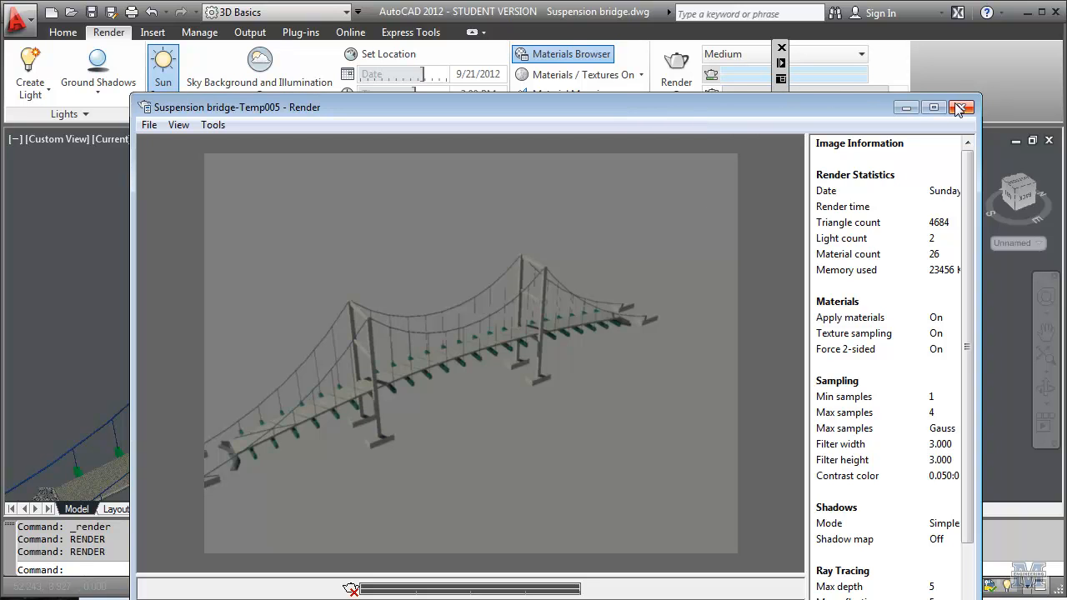
mouse_move(960, 108)
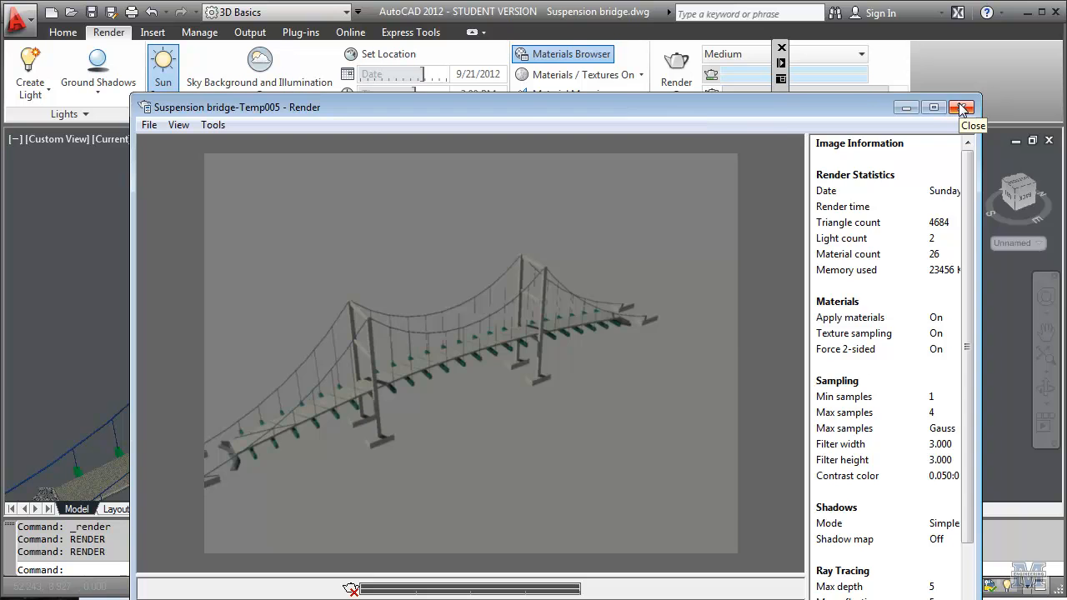
Step: Close the Render window to return to the bridge model viewport
left_click(960, 107)
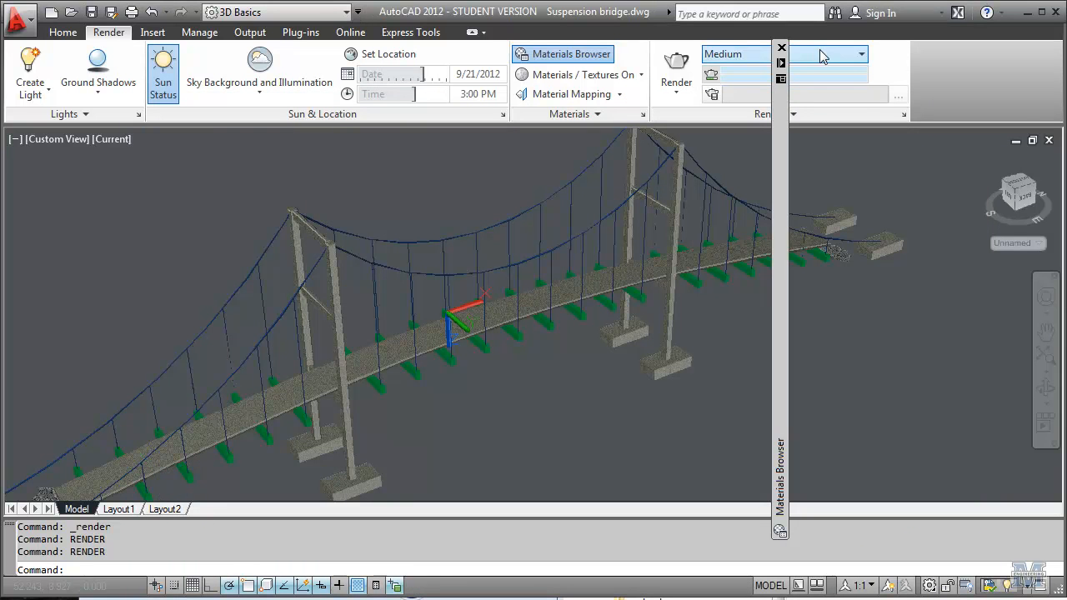
Step: Change the render quality preset from Medium to Low
left_click(860, 53)
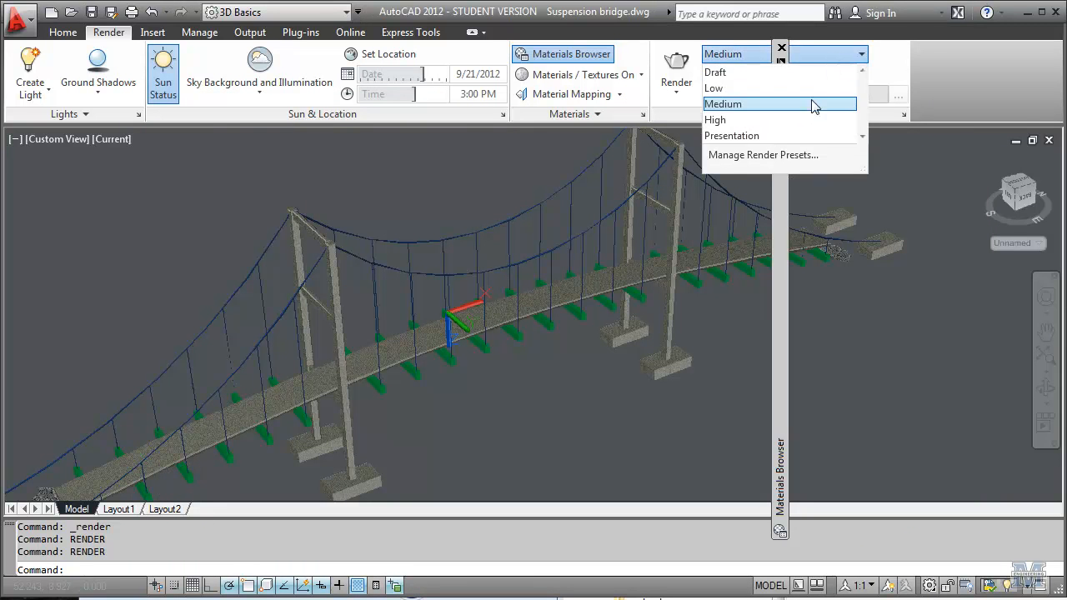
left_click(714, 87)
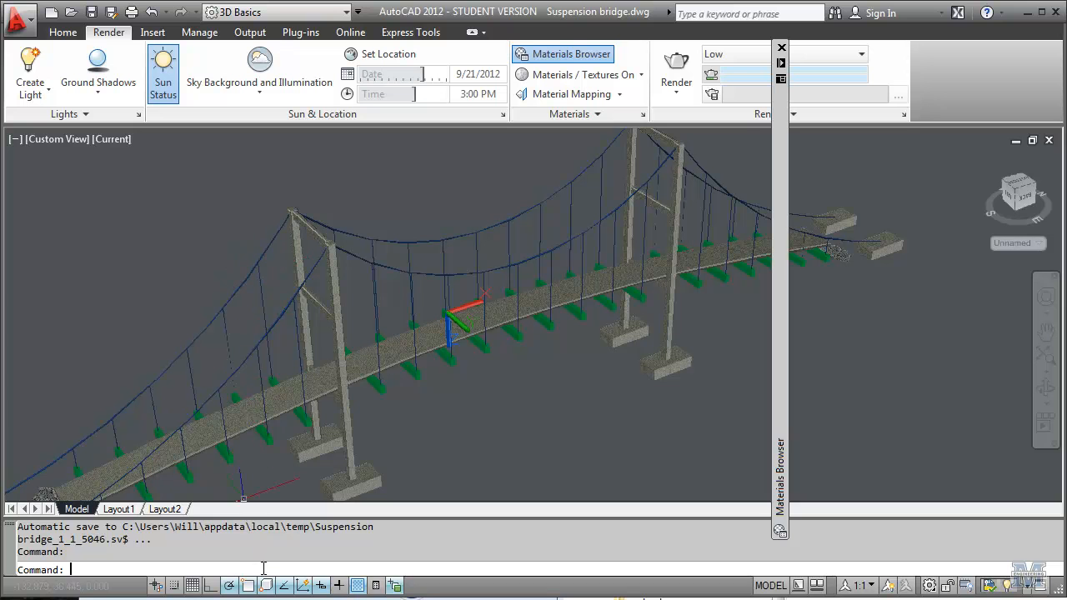
Step: Via BACKGROUND, switch the viewport background to a solid light green colour
type("backg")
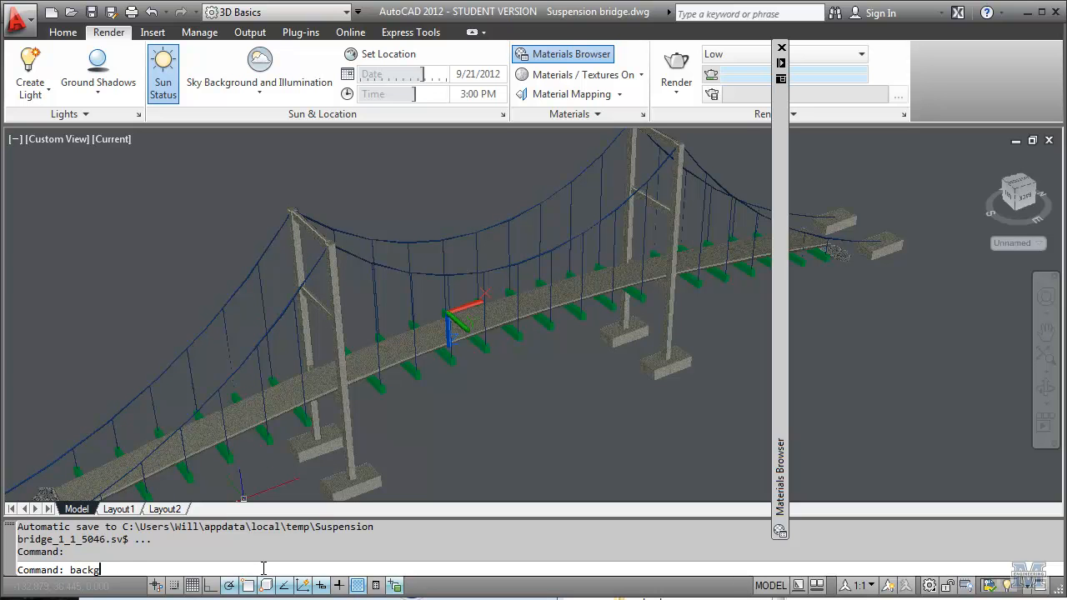
key("Return")
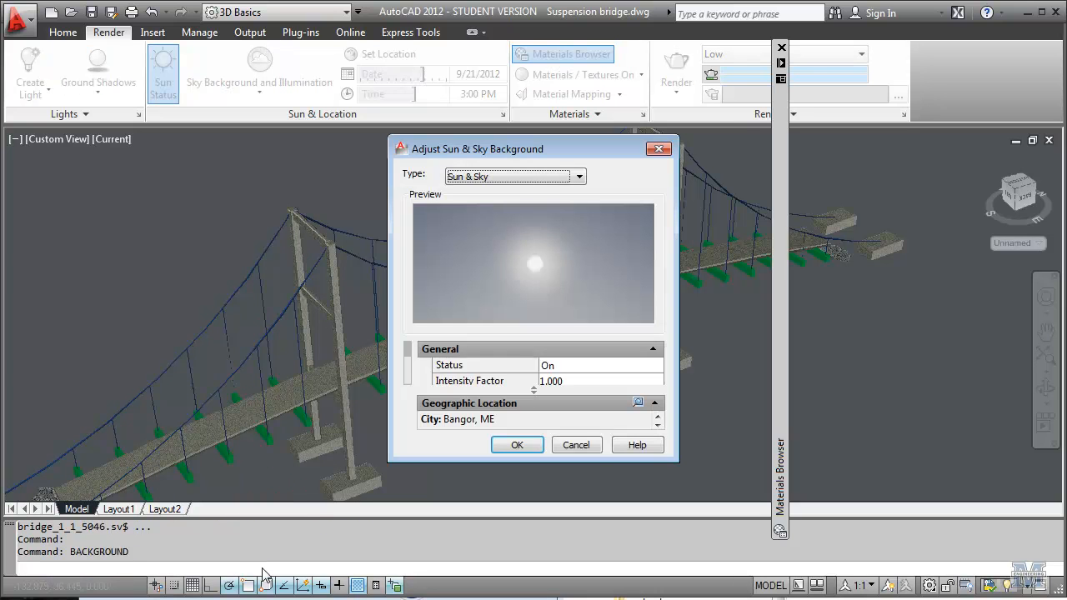
left_click(578, 177)
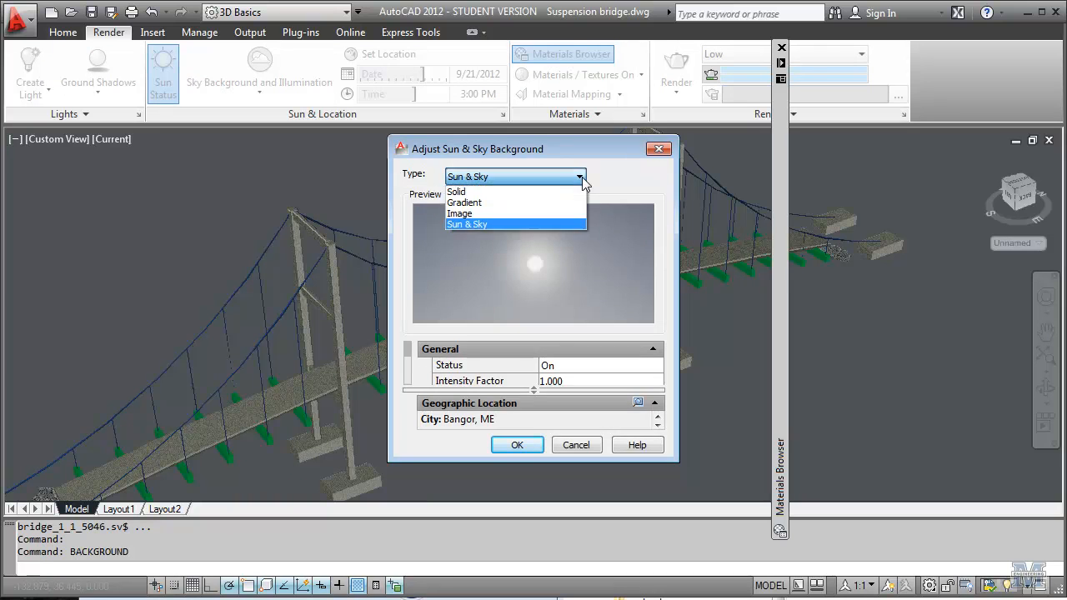
left_click(463, 203)
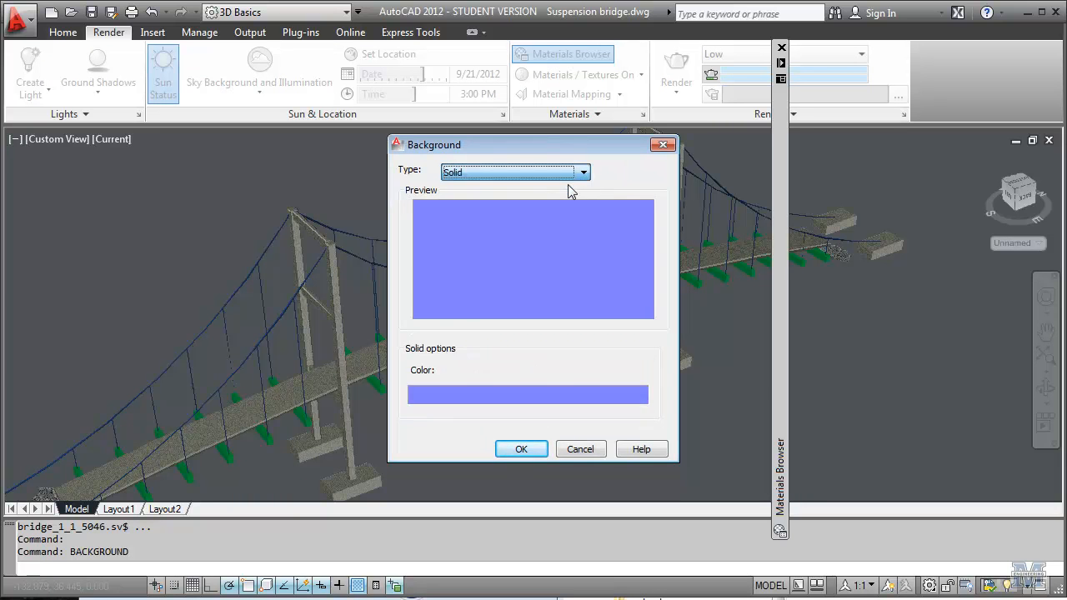
mouse_move(597, 411)
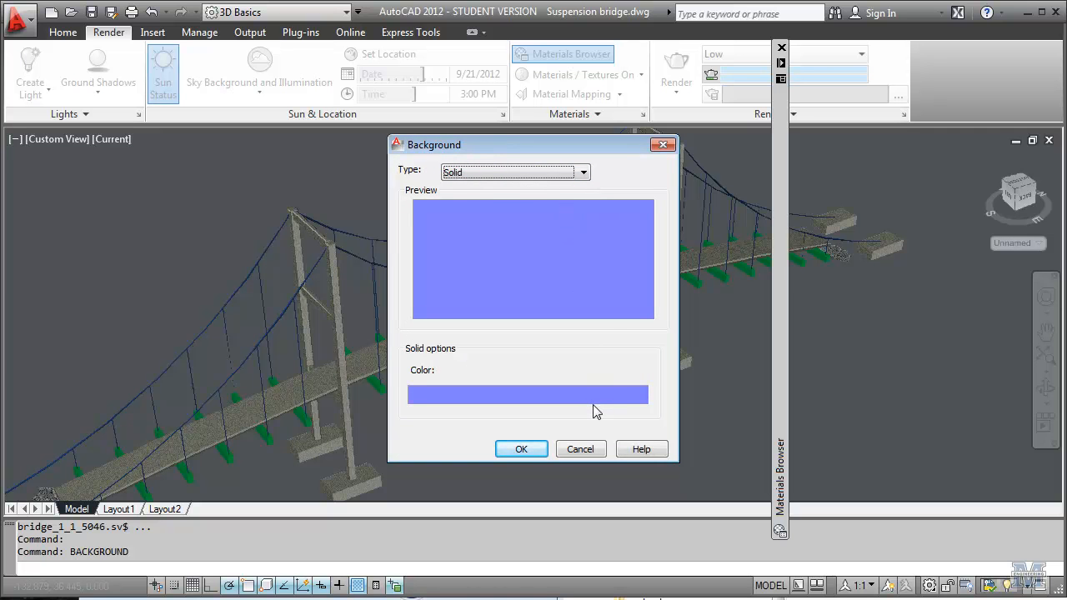
left_click(526, 394)
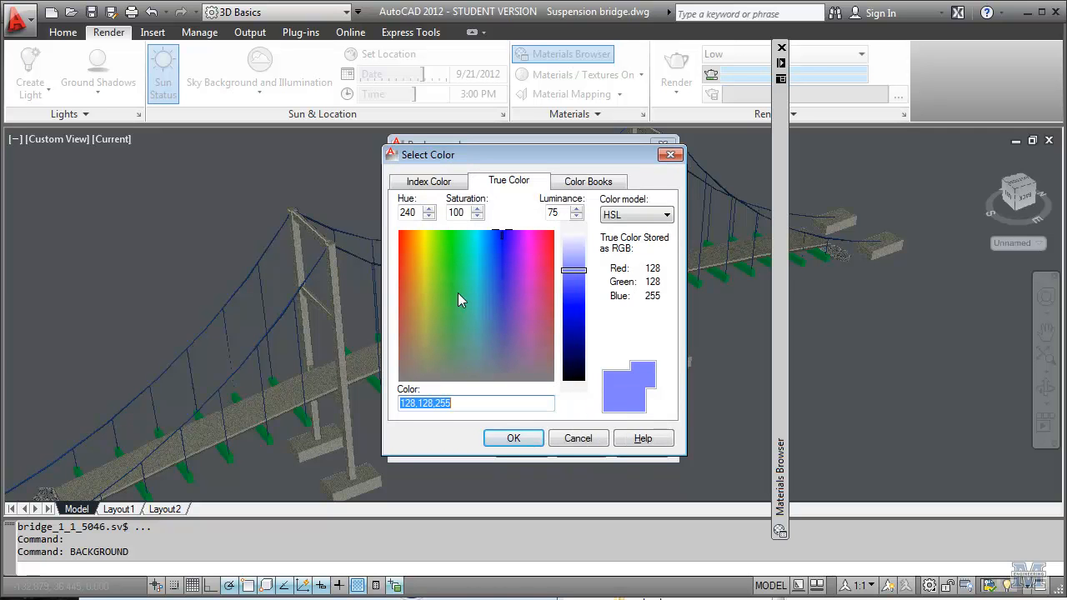
left_click(513, 437)
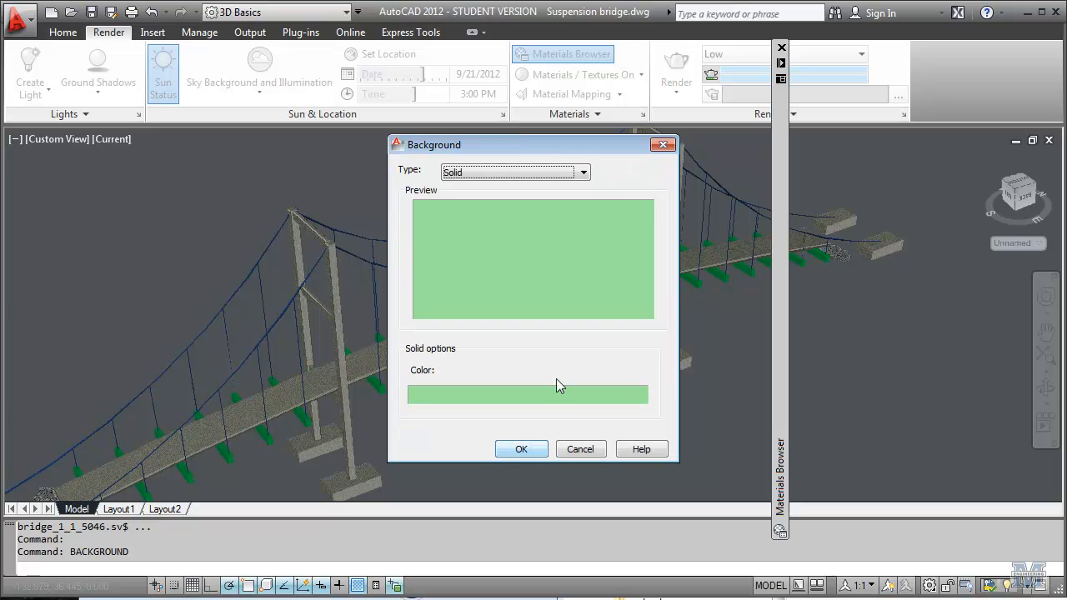
left_click(583, 172)
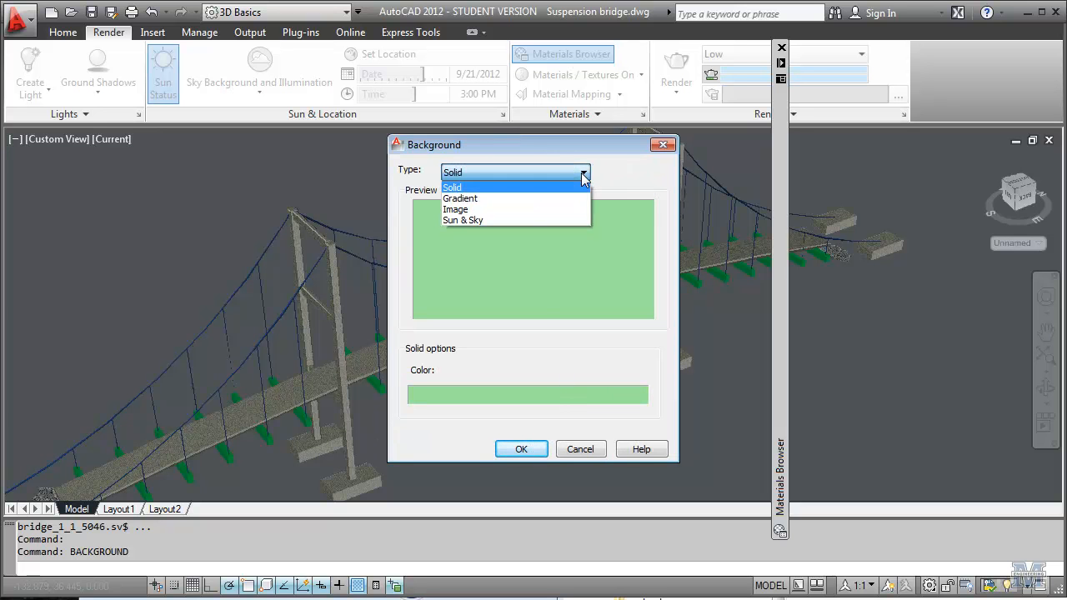
left_click(520, 448)
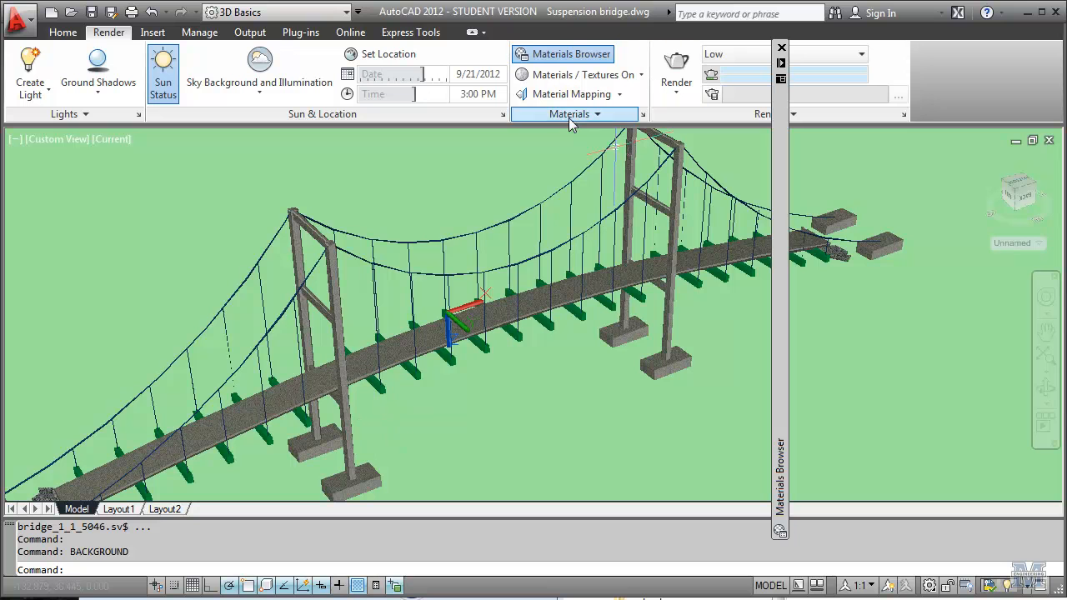
mouse_move(437, 385)
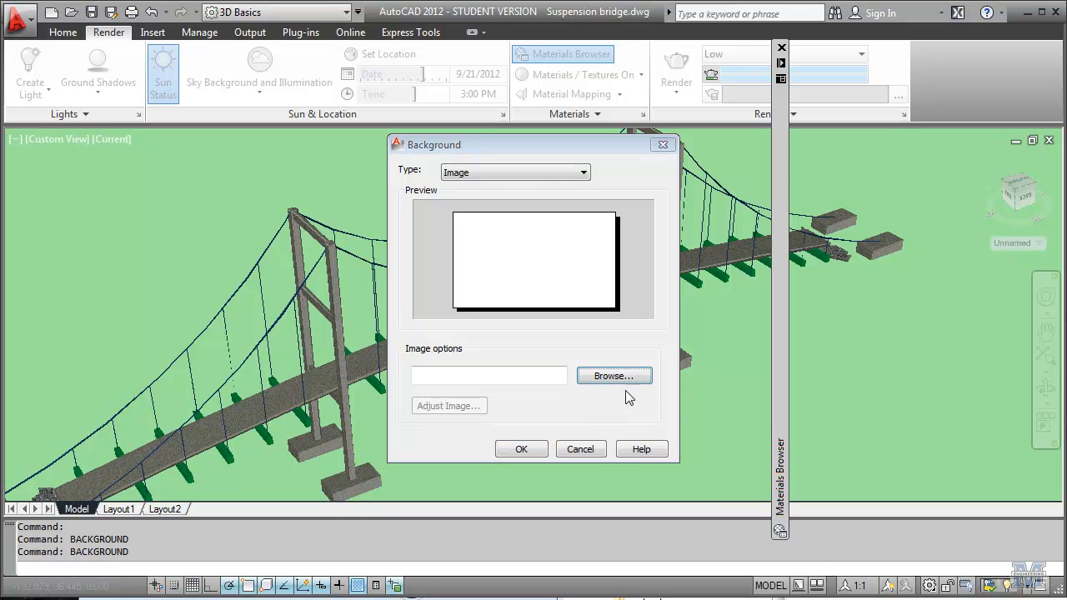
Step: Load the AZ Glen Canyon 003 photo as the viewport background image
left_click(613, 377)
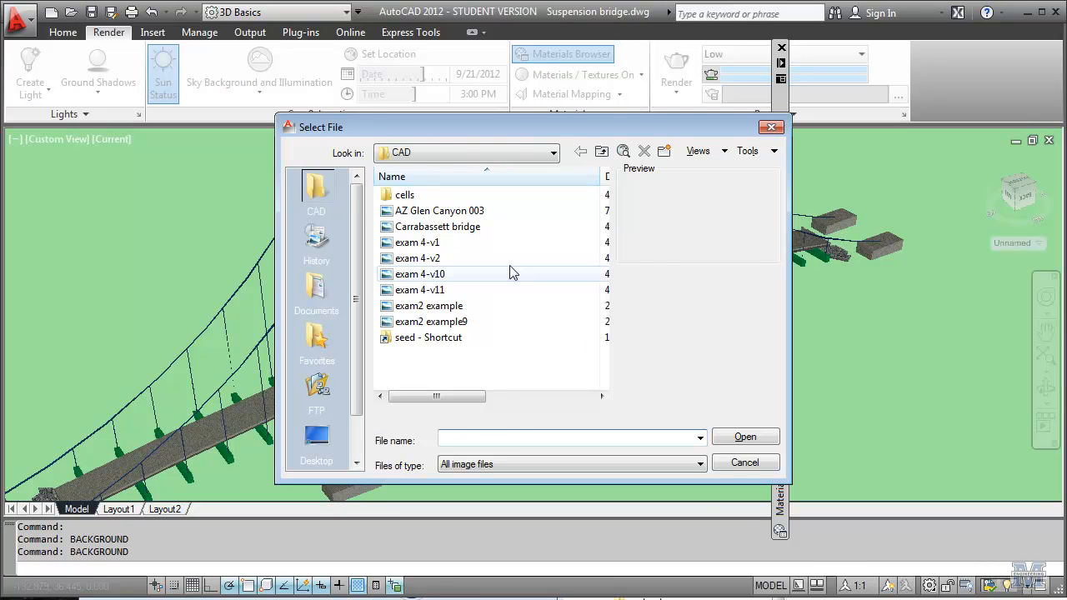
left_click(440, 210)
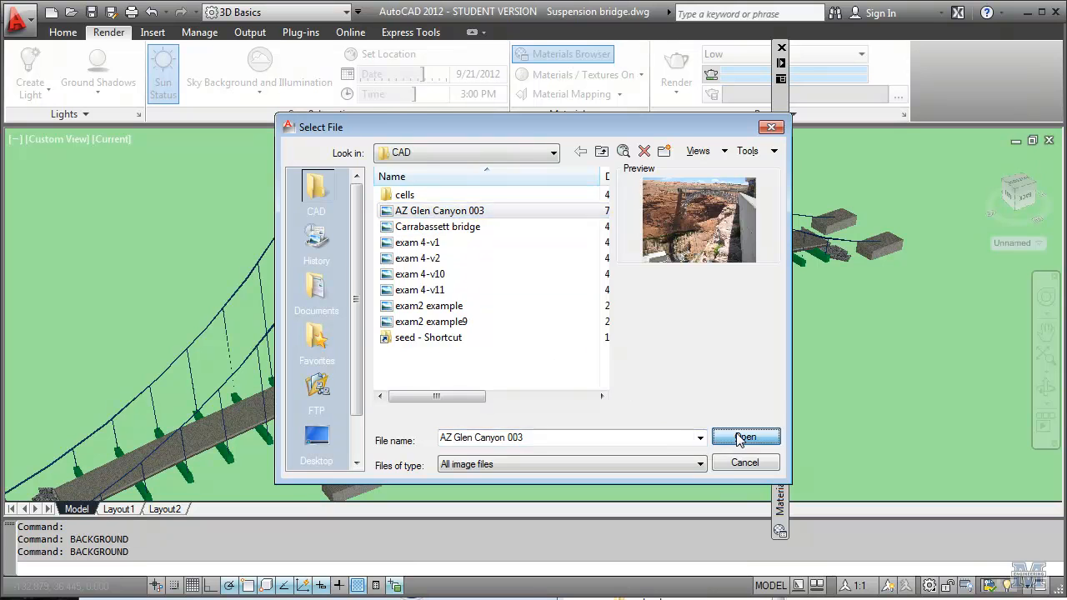
left_click(744, 437)
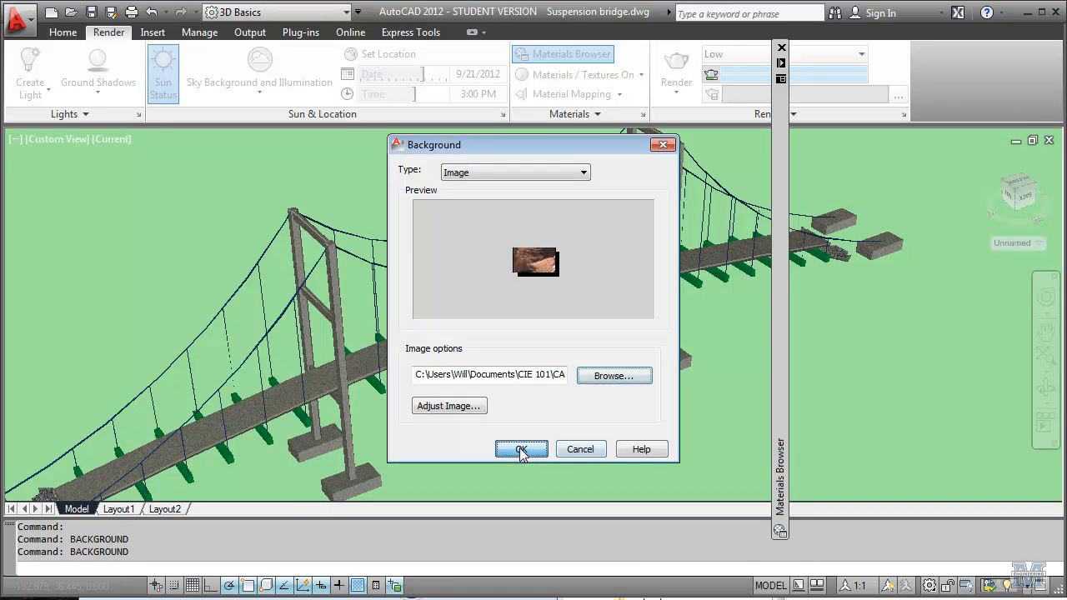
left_click(520, 448)
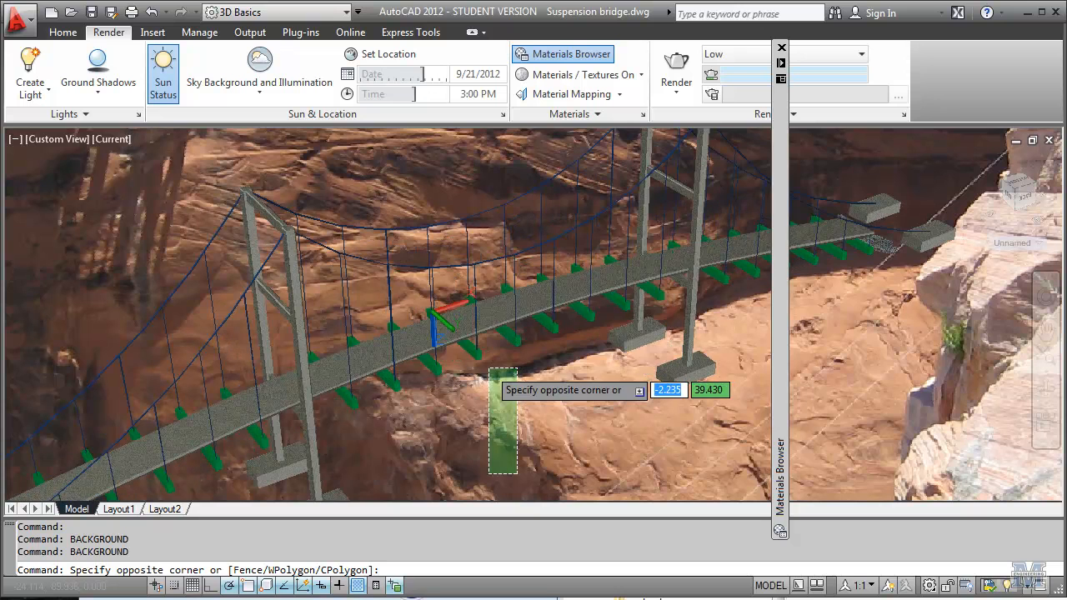
Step: Cancel the accidental selection window before orbiting to the bridge's far end
key("Escape")
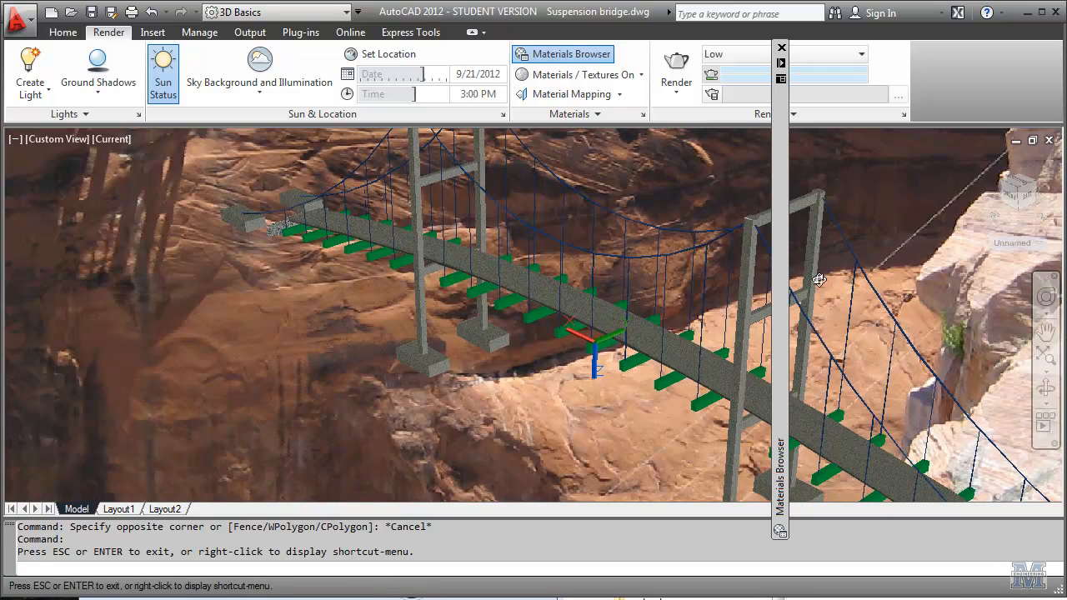
mouse_move(840, 280)
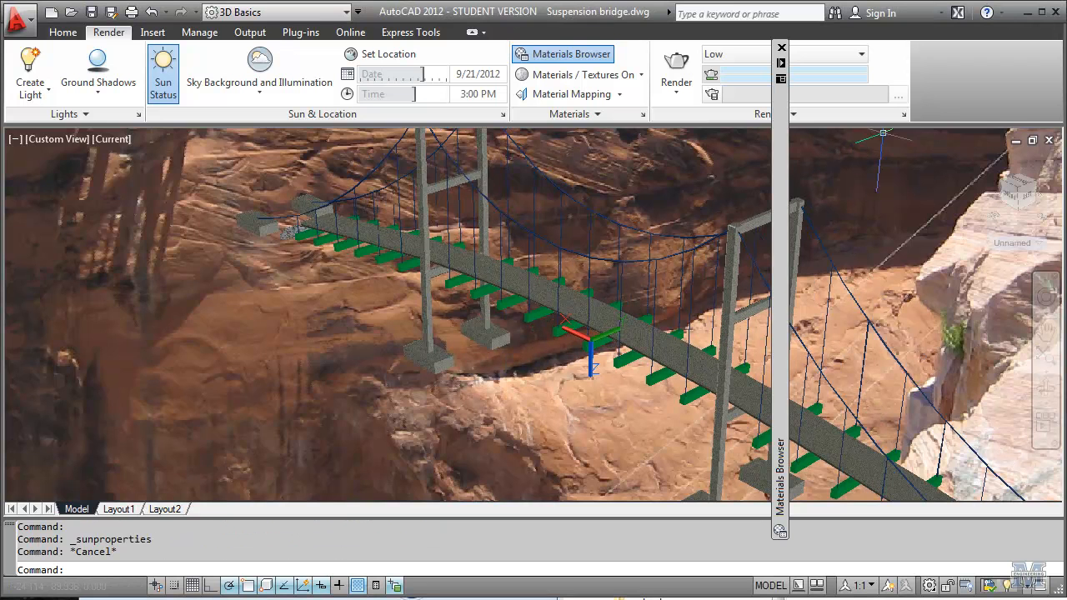
Step: In Advanced Render Settings, set Destination to Viewport instead of Window
left_click(904, 113)
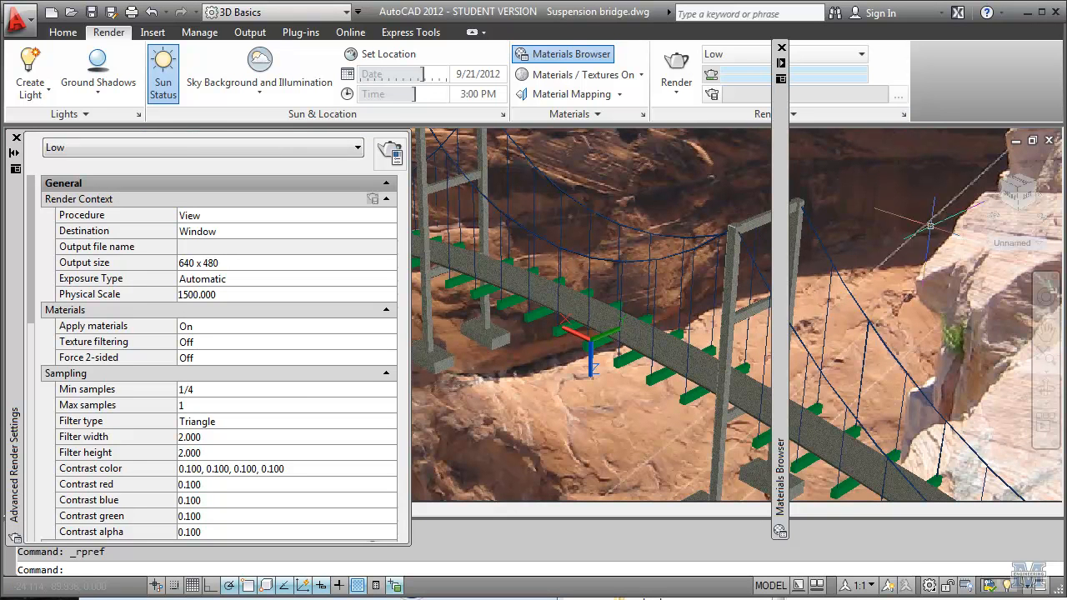
mouse_move(903, 115)
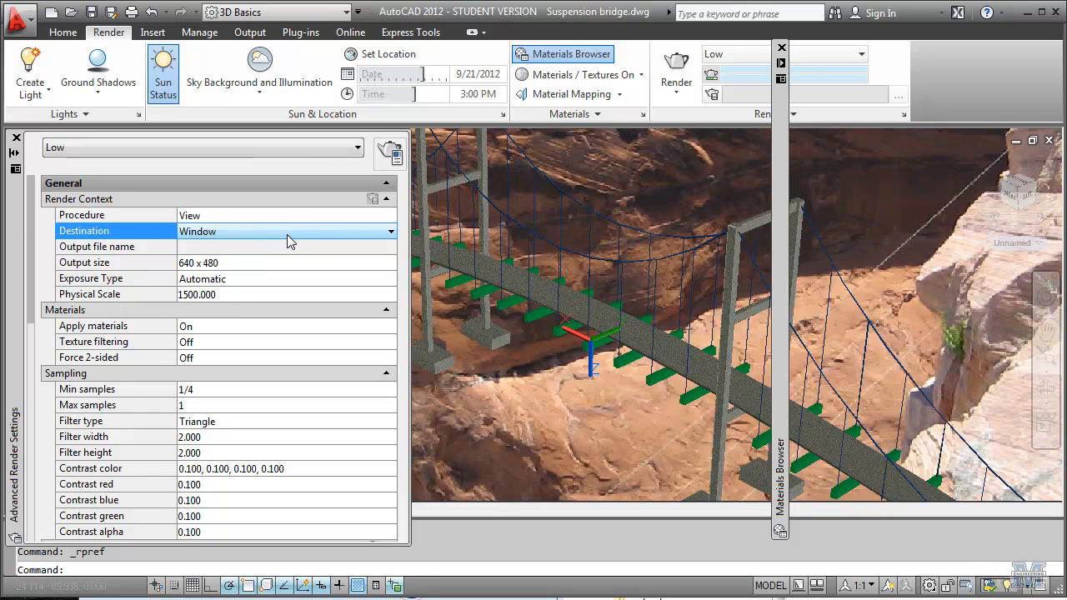
left_click(390, 230)
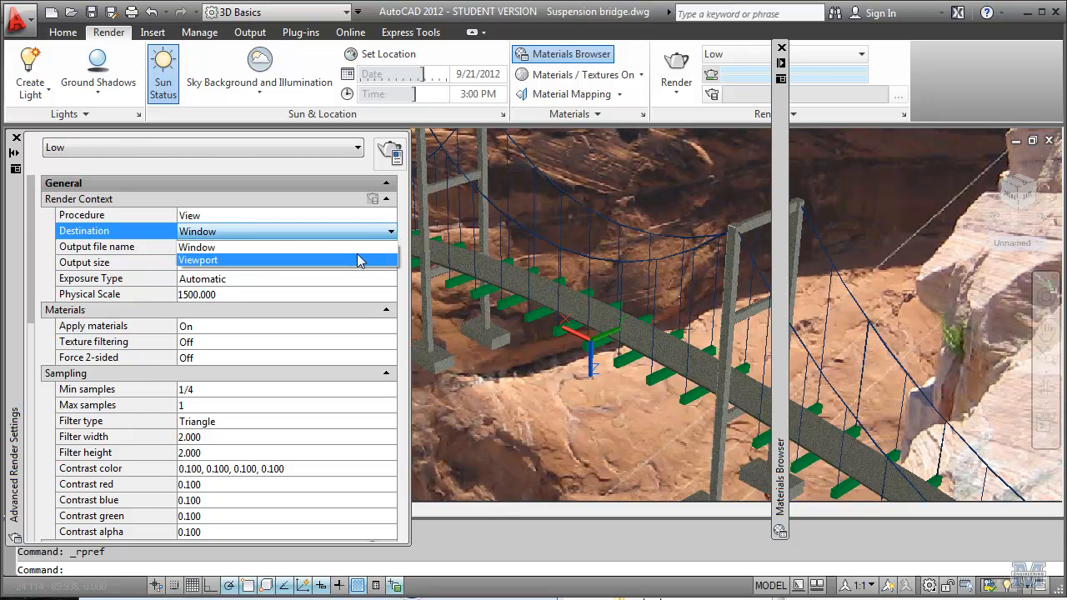
left_click(200, 260)
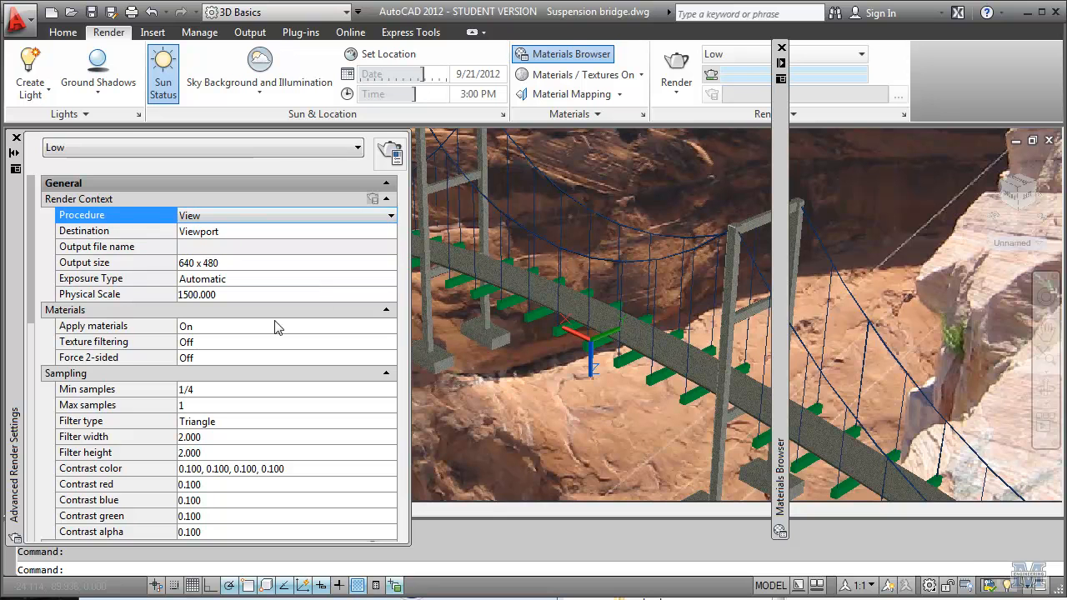
mouse_move(33, 291)
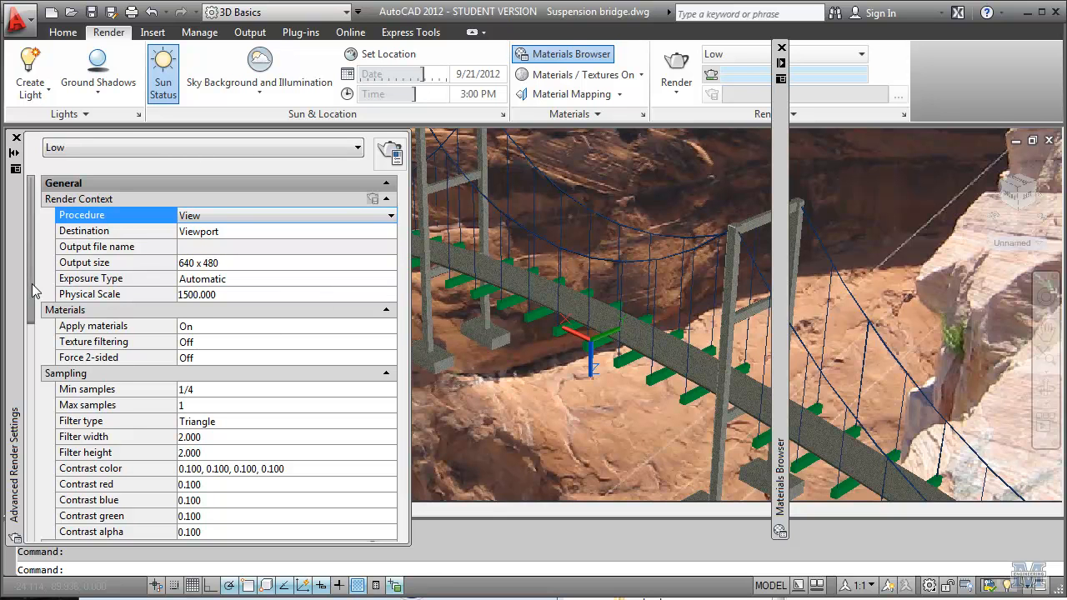
scroll("down", 3)
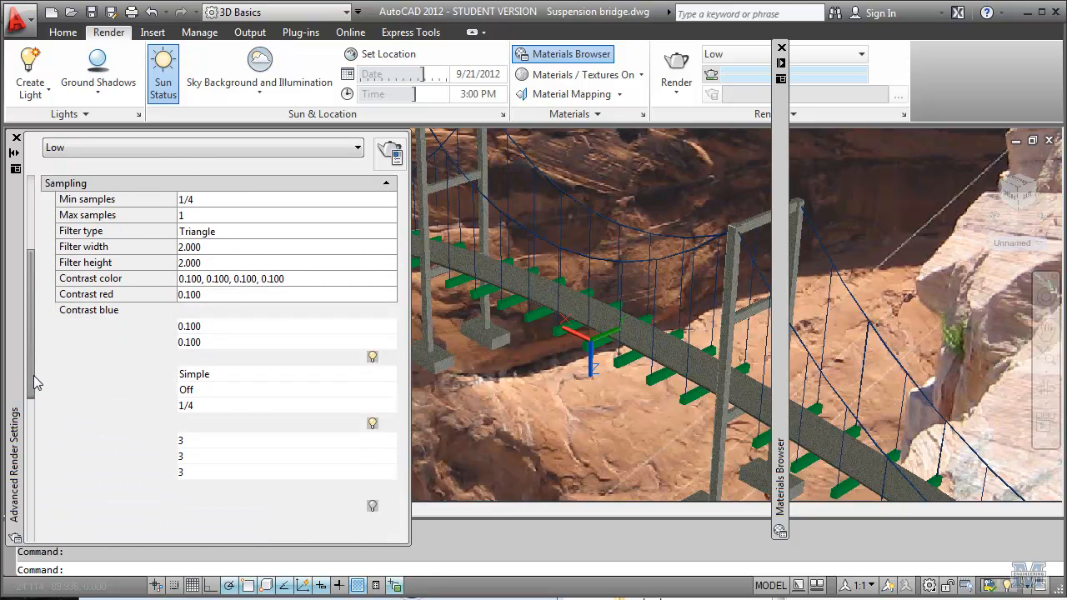
scroll("down", 3)
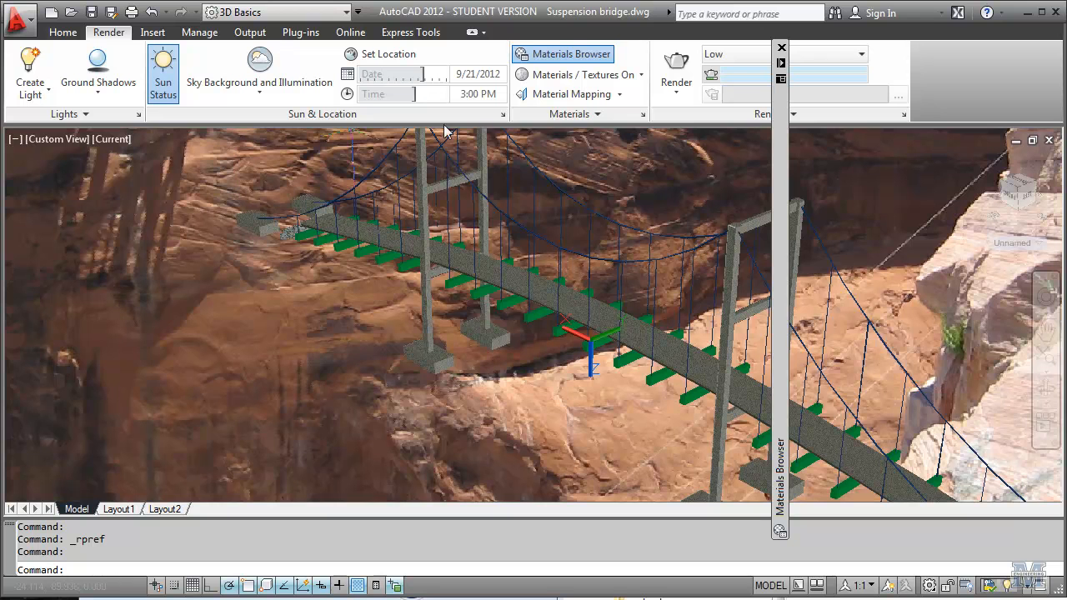
mouse_move(504, 113)
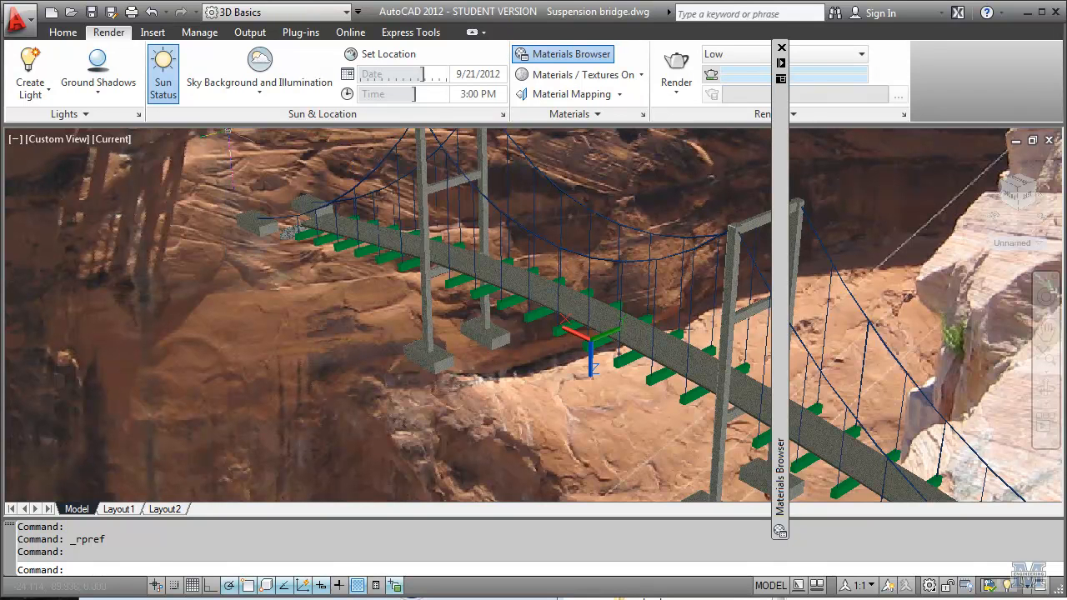
mouse_move(140, 113)
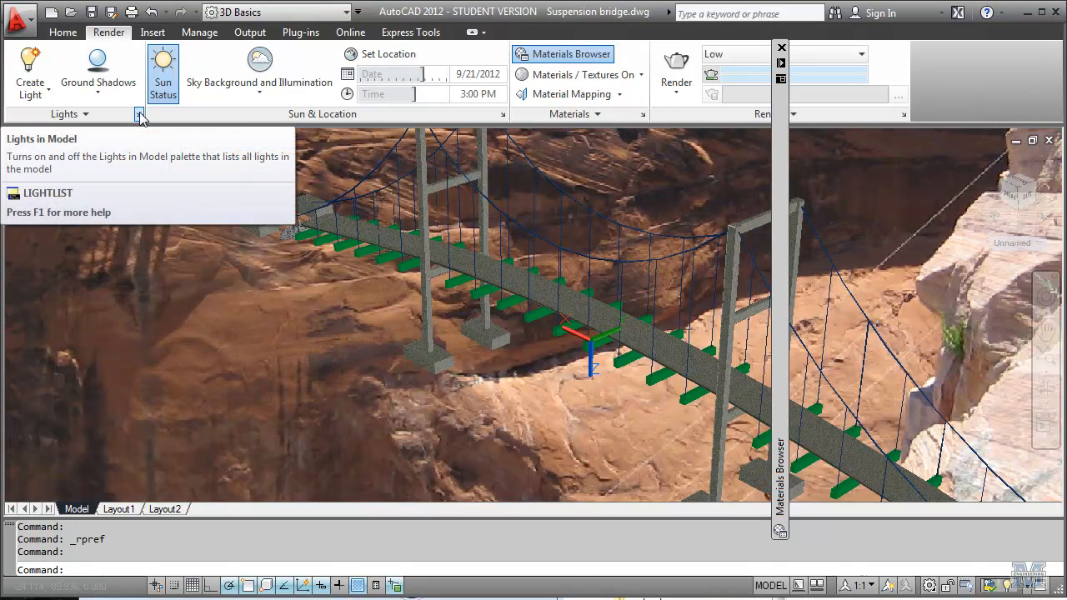
mouse_move(140, 113)
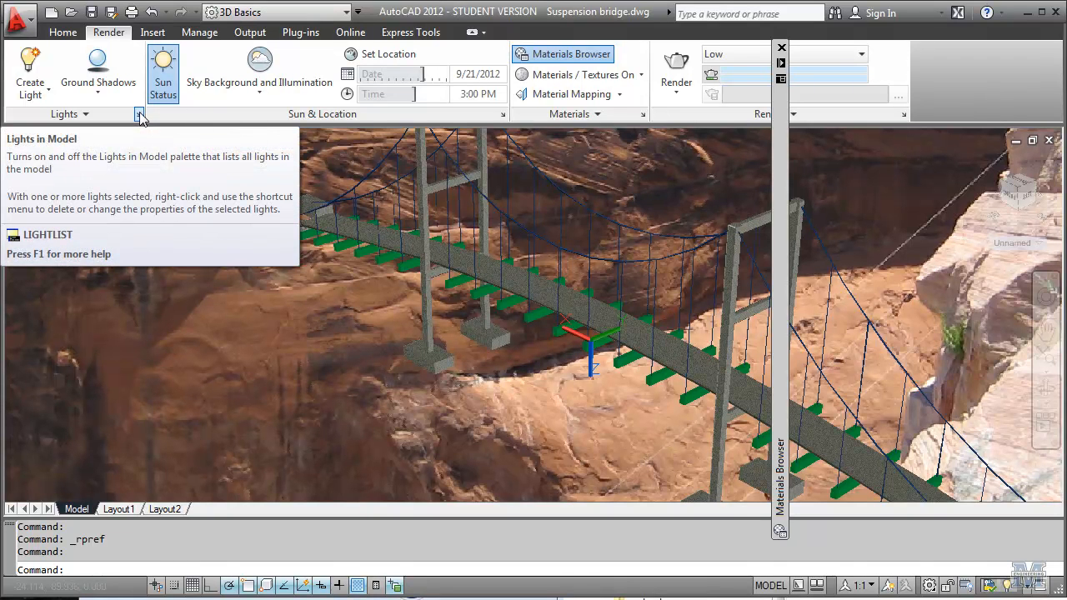